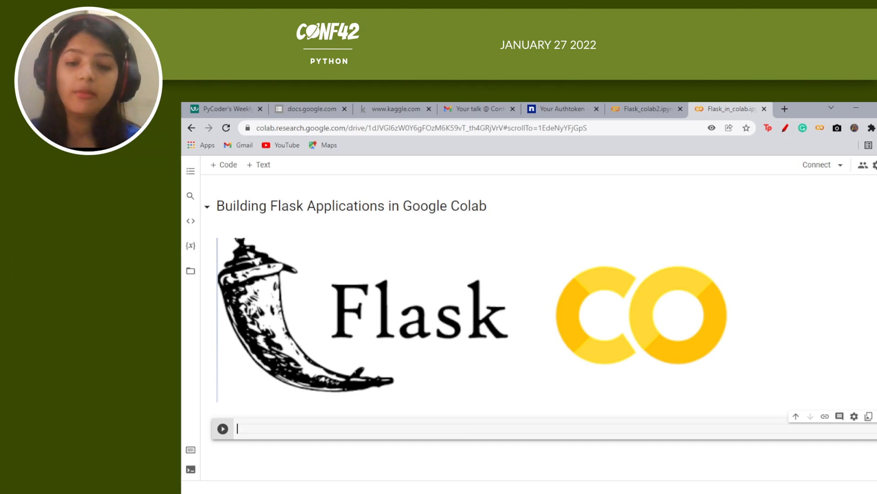
Run %mkdir templates -p to create the templates folder and move into a new empty cell.
type("%m")
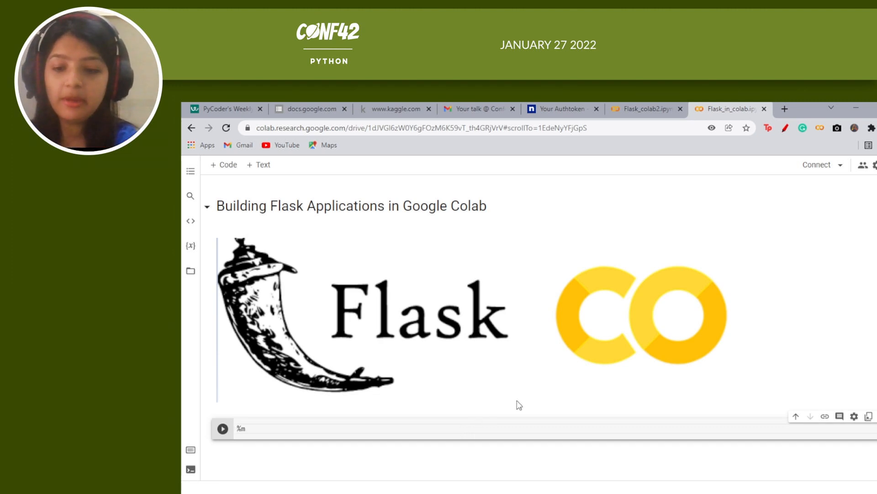
type("kdir")
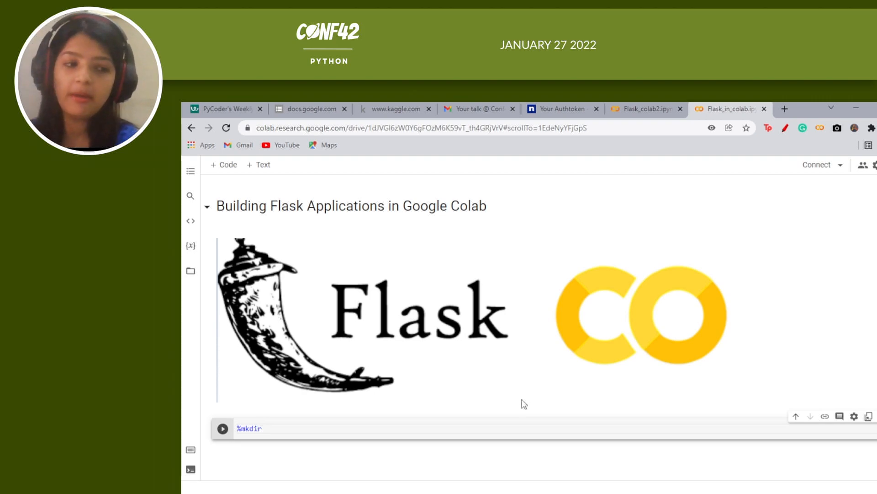
type("templates -p")
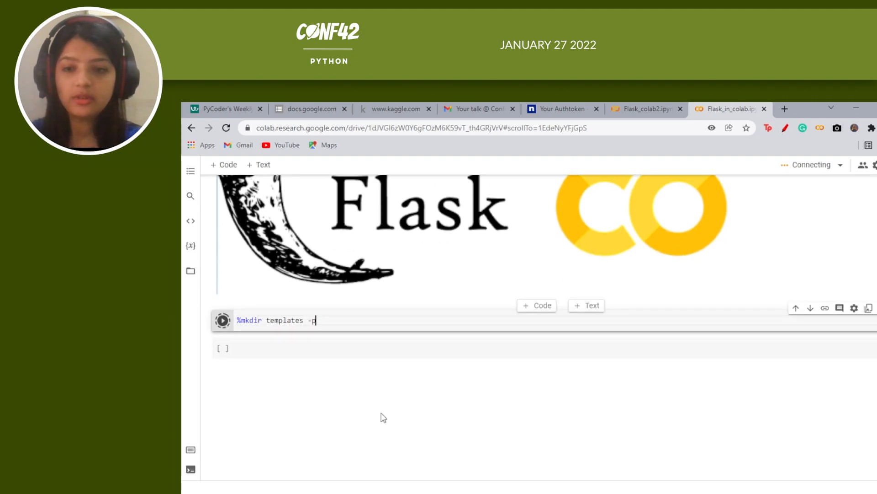
scroll("down", 3)
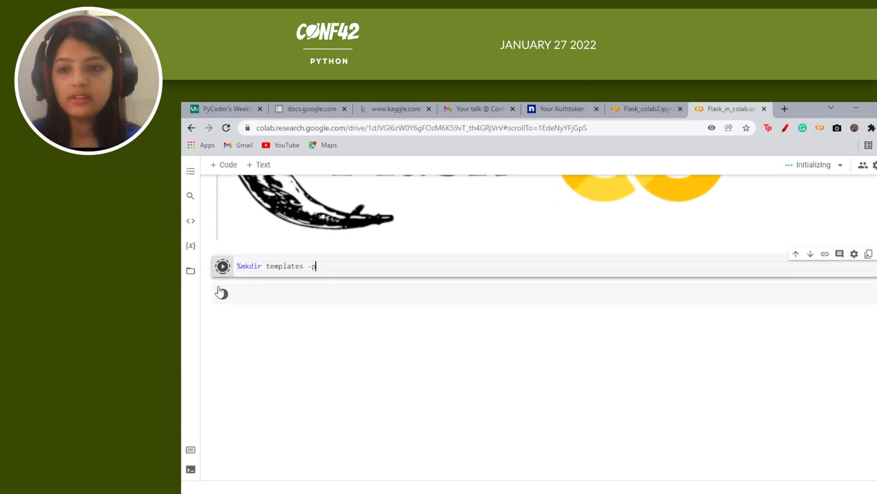
left_click(222, 266)
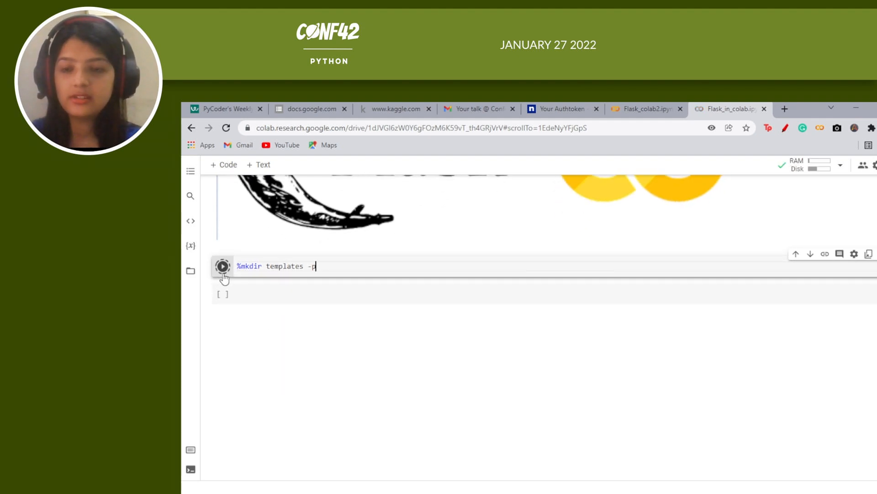
left_click(223, 266)
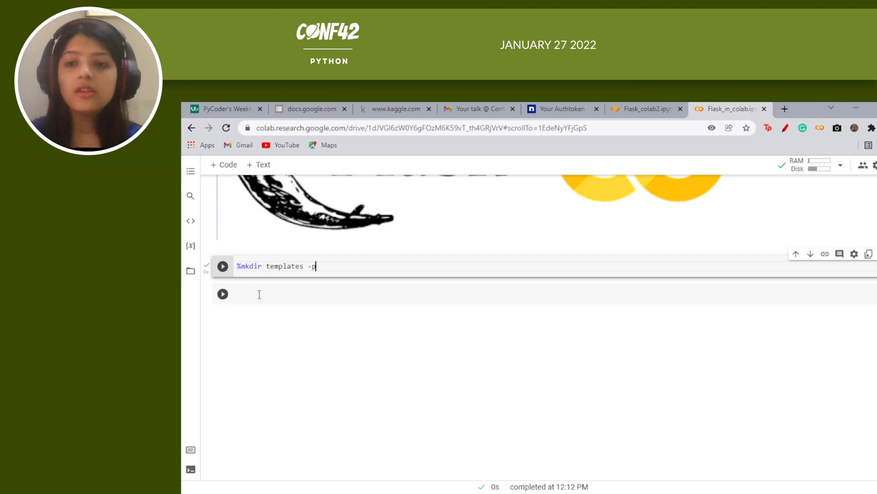
left_click(222, 266)
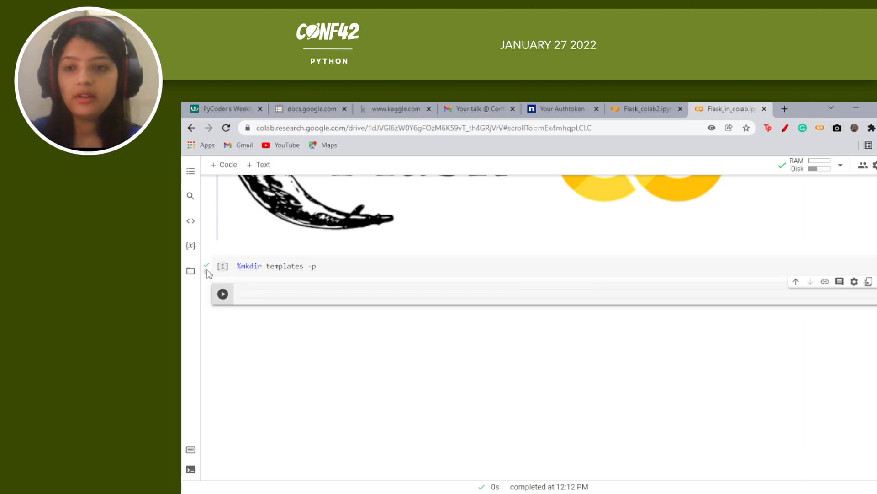
left_click(252, 294)
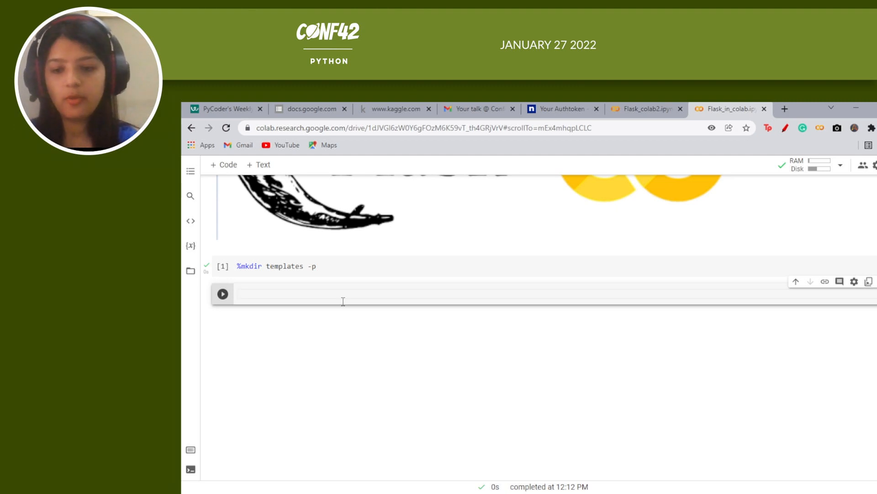
Start the cell with the %writefile templates/index.html magic line.
type("%")
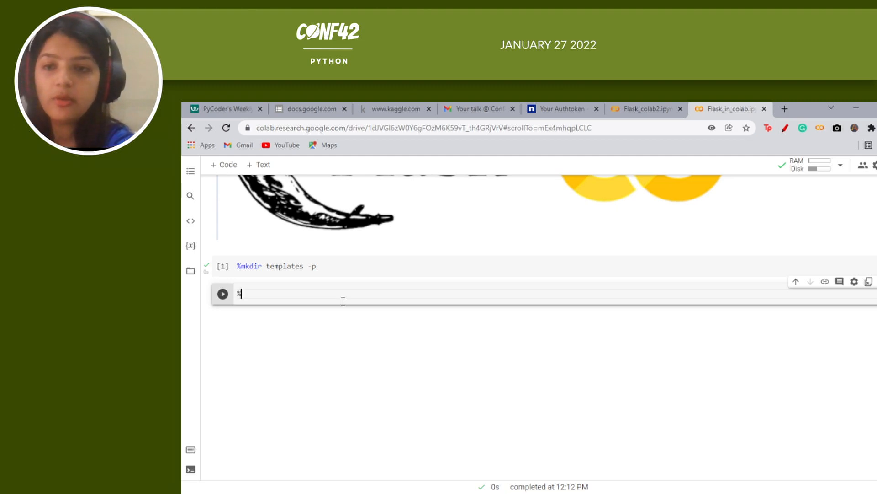
type("writefile temp")
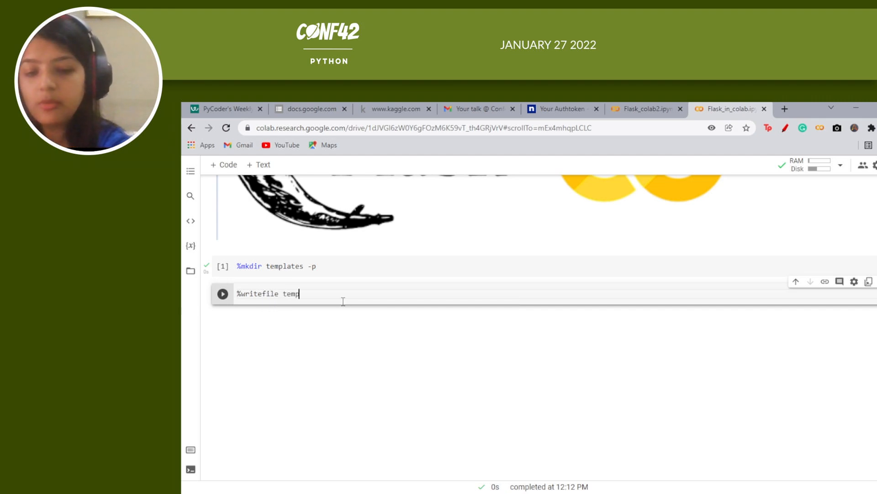
type("lates")
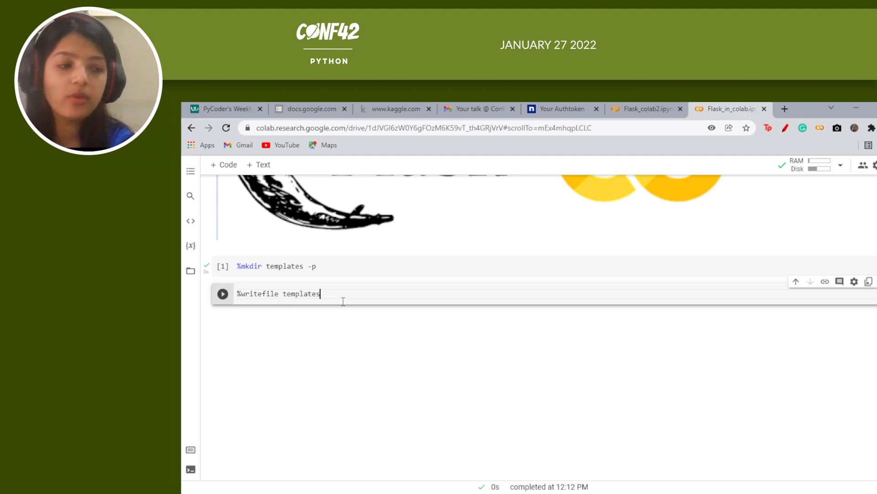
type("/")
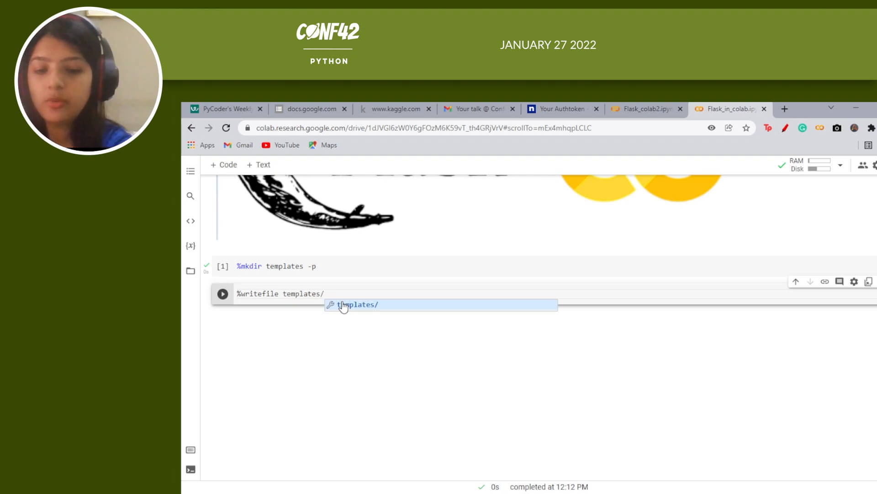
type("inde")
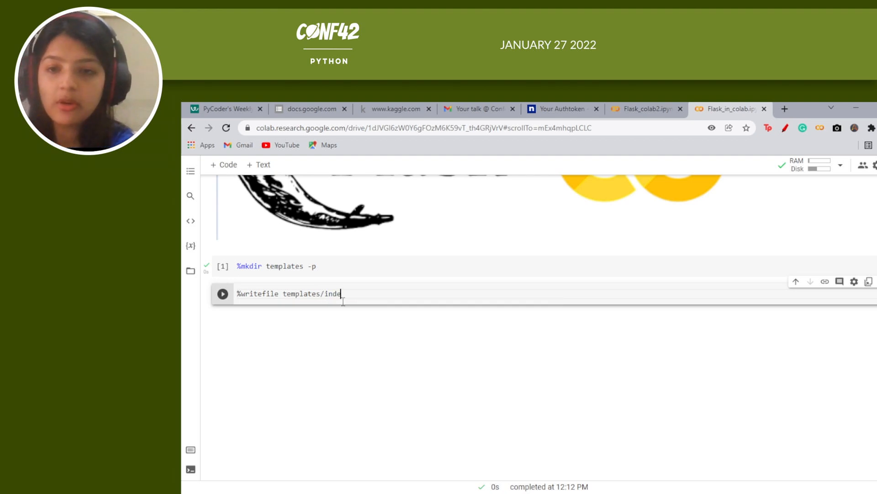
type("x.htm")
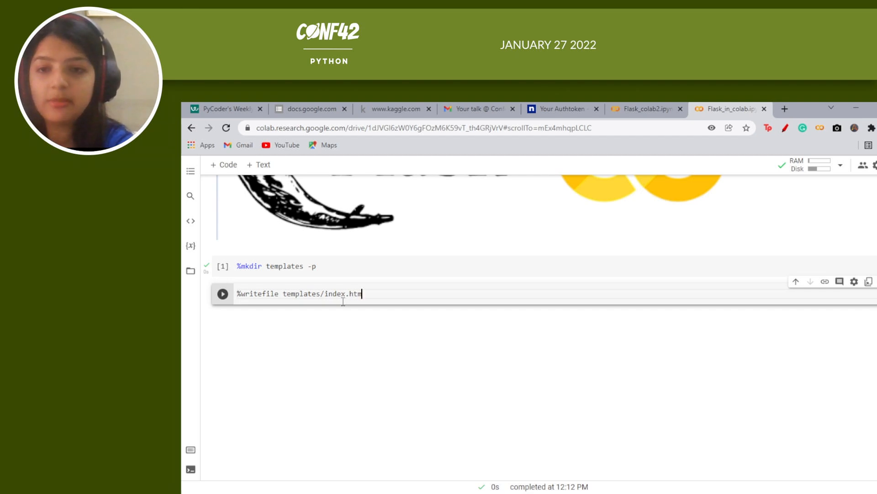
type("l")
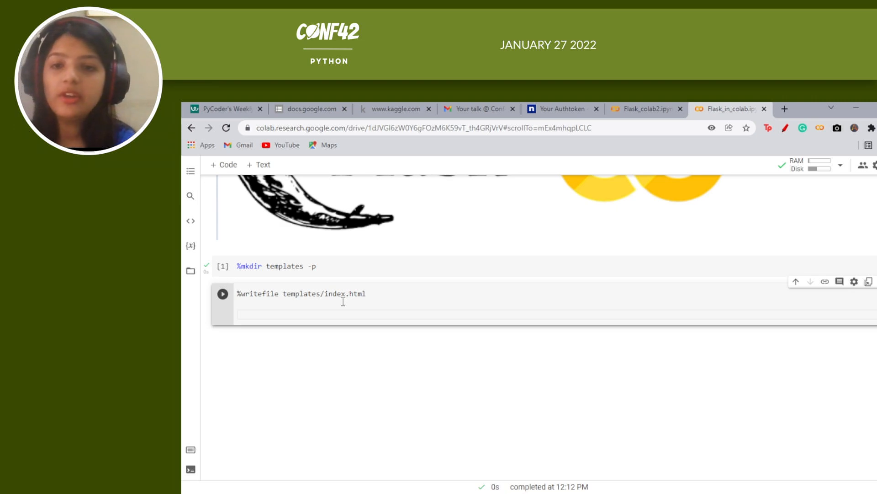
Write the HTML page with html, body and an h1 'Welcome to PyConf42!!' heading, with closing tags.
type("<h")
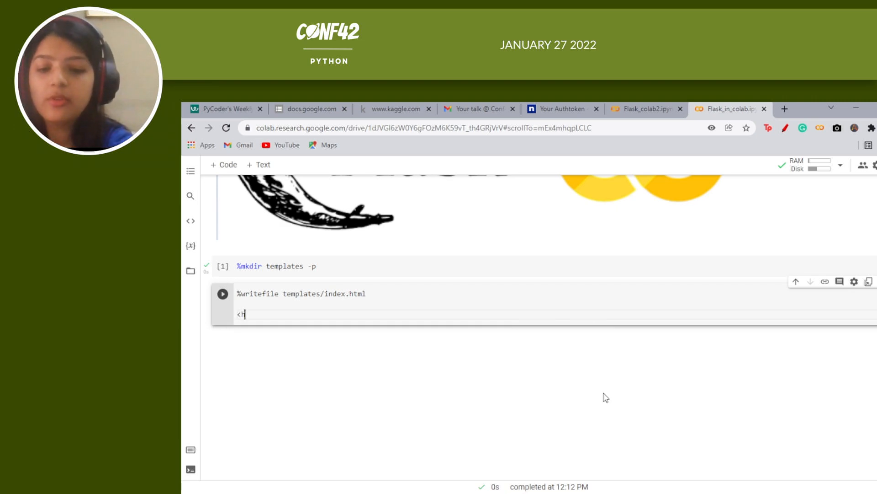
type("html>")
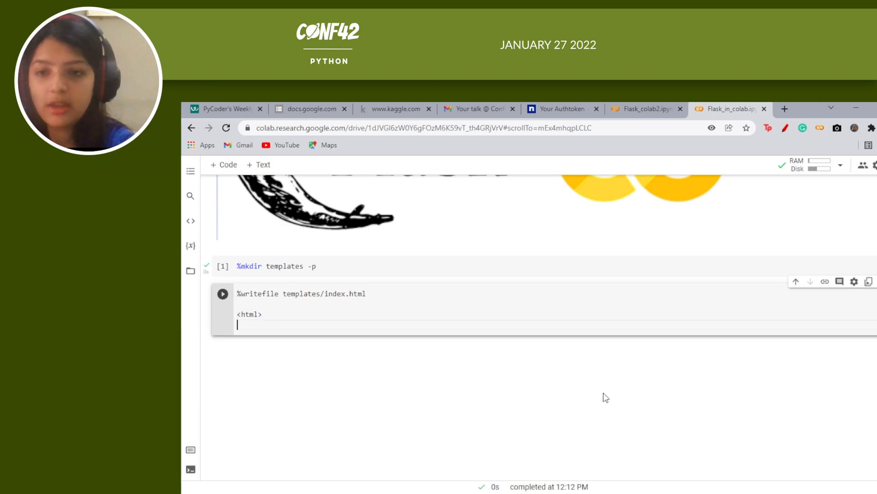
type("<body>")
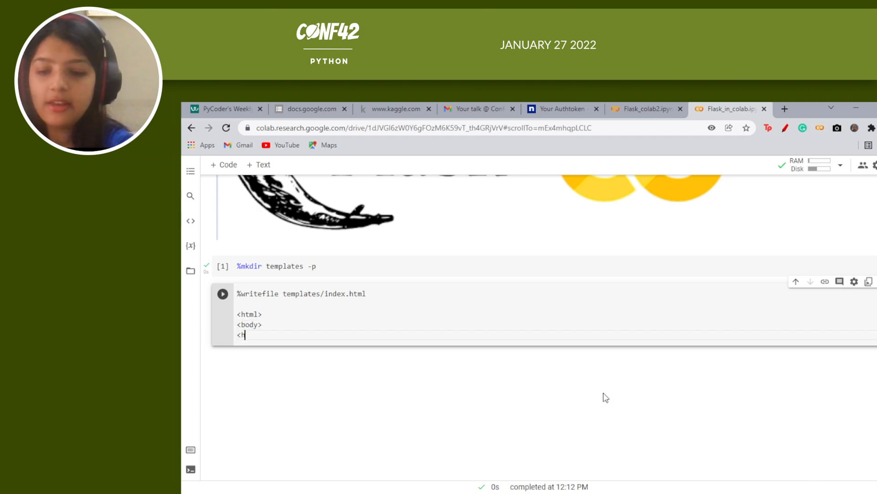
type("1>")
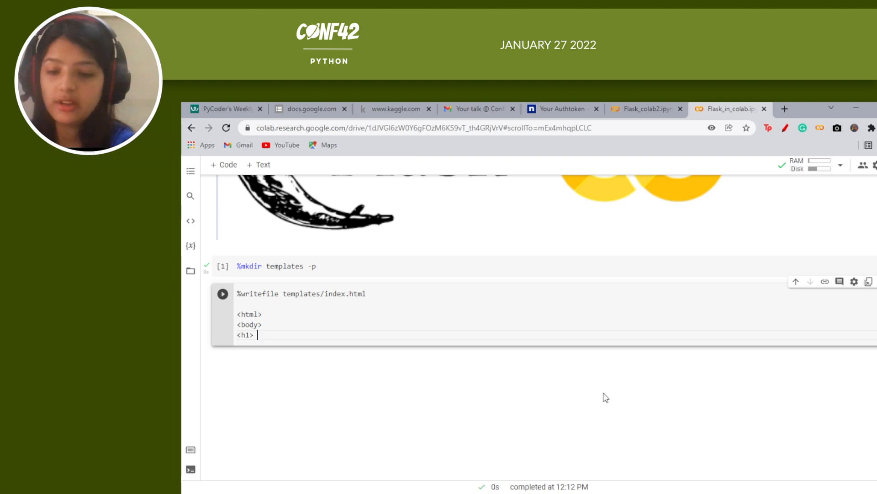
type("Welcome to")
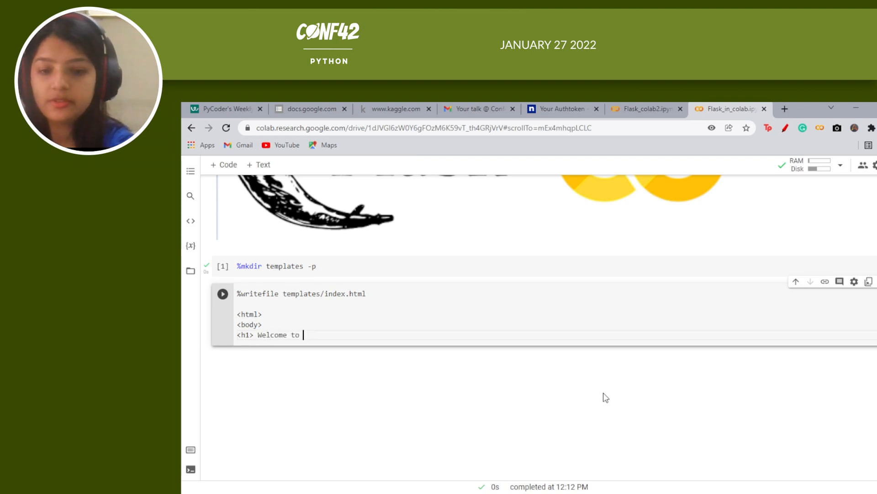
type("PyConf42!! <")
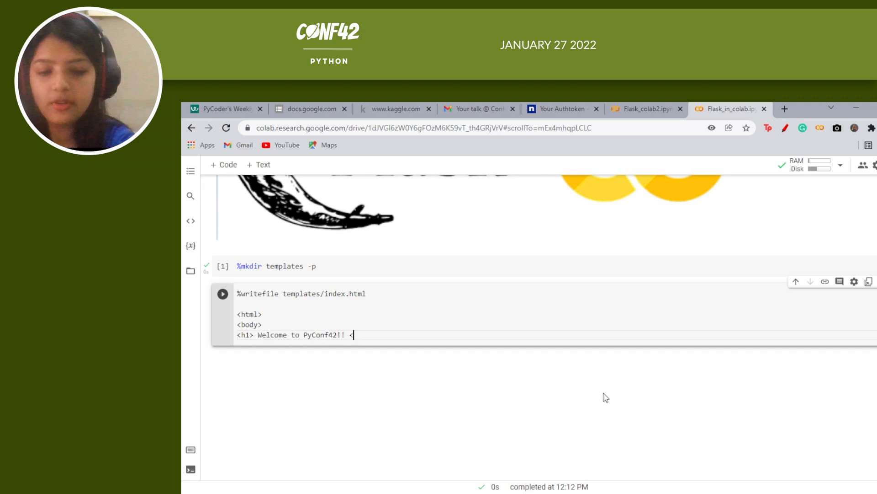
type("/h1>")
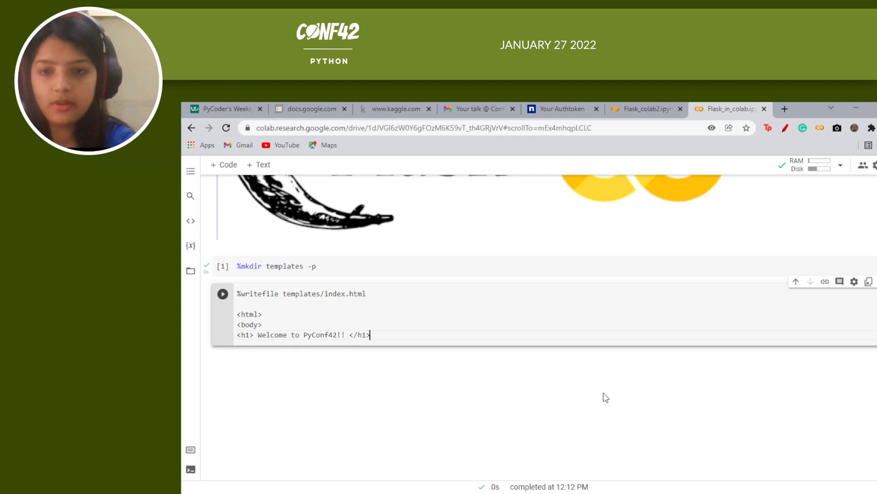
type("</body>")
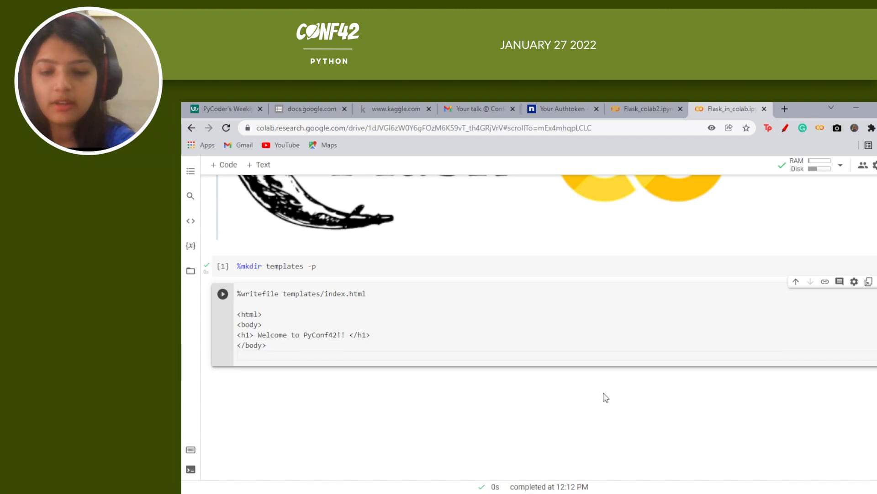
type("</html>")
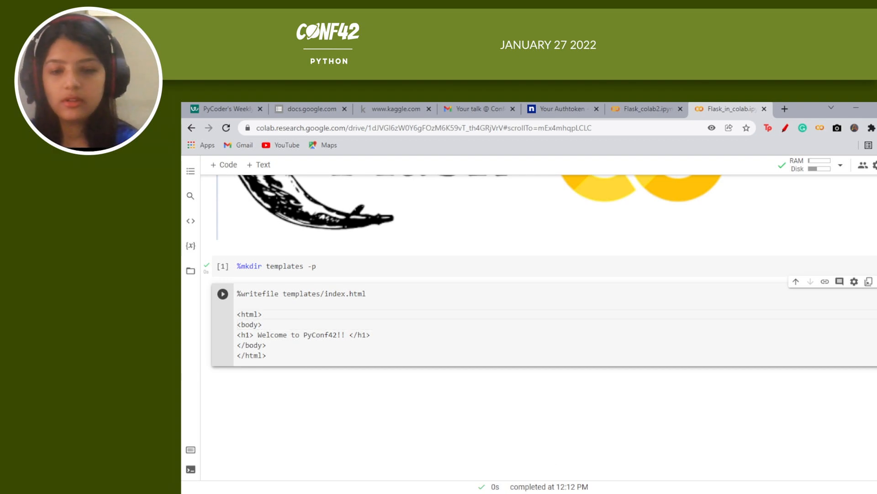
Add a head style block giving body 'background-color : lightblue;'.
type("<head>")
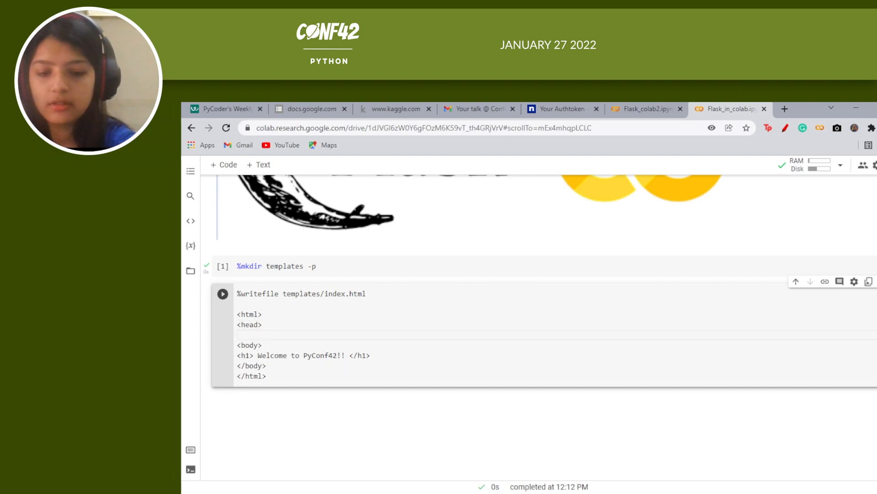
type("<style>")
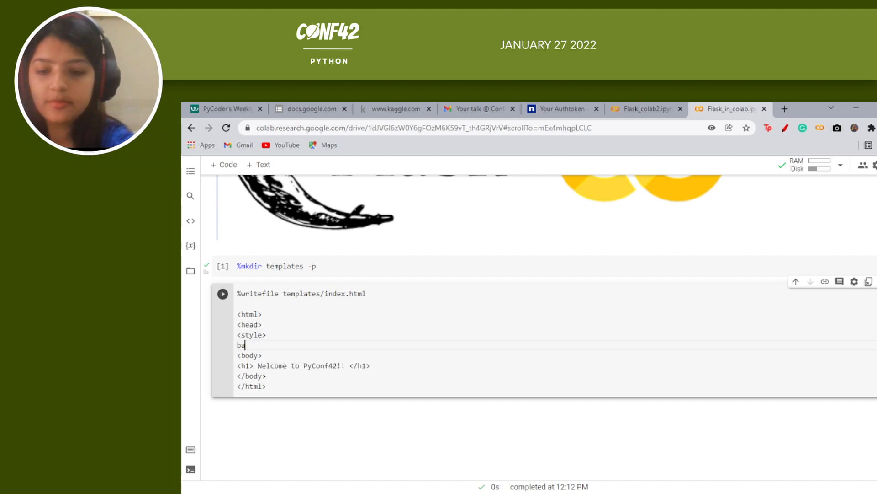
type("dy")
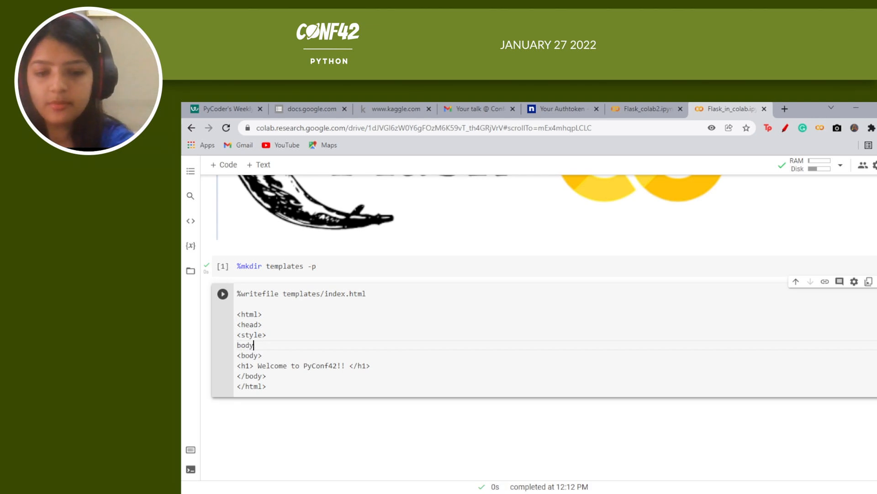
type("{")
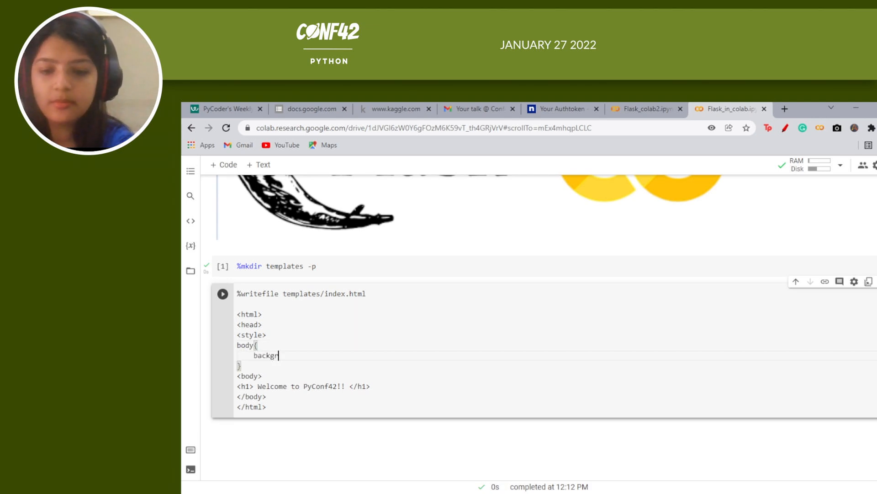
type("ound-color")
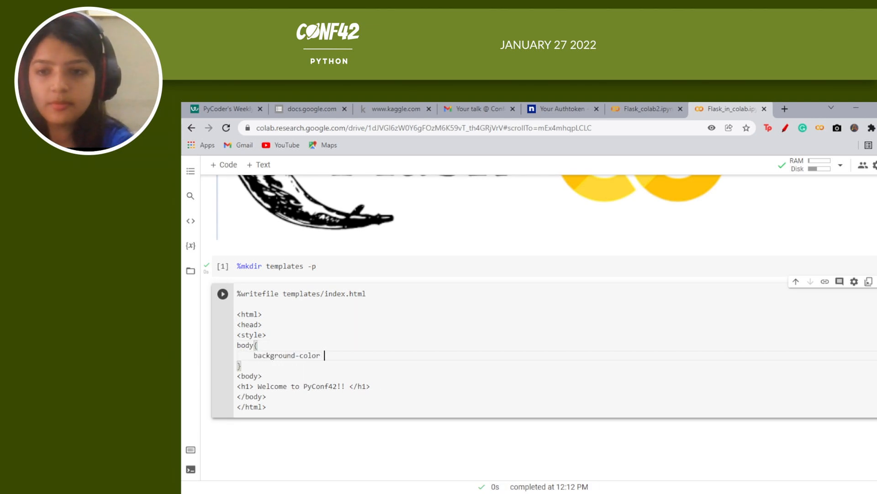
type(":")
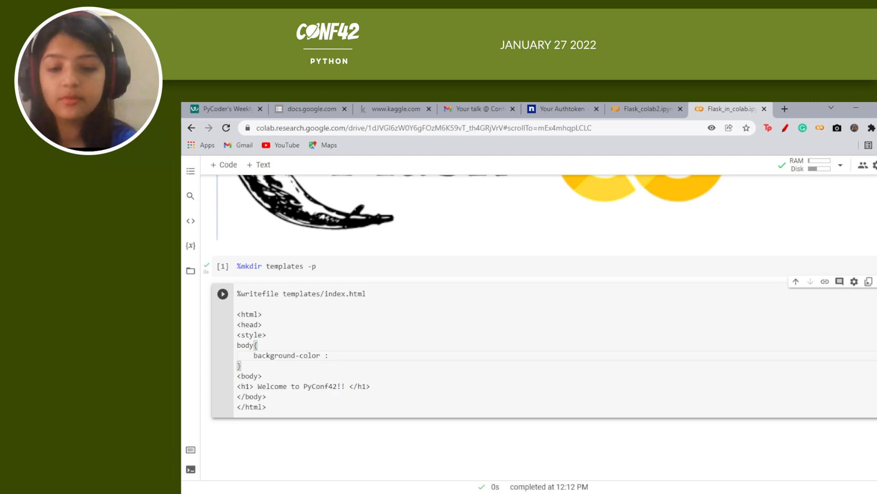
type("lightblue")
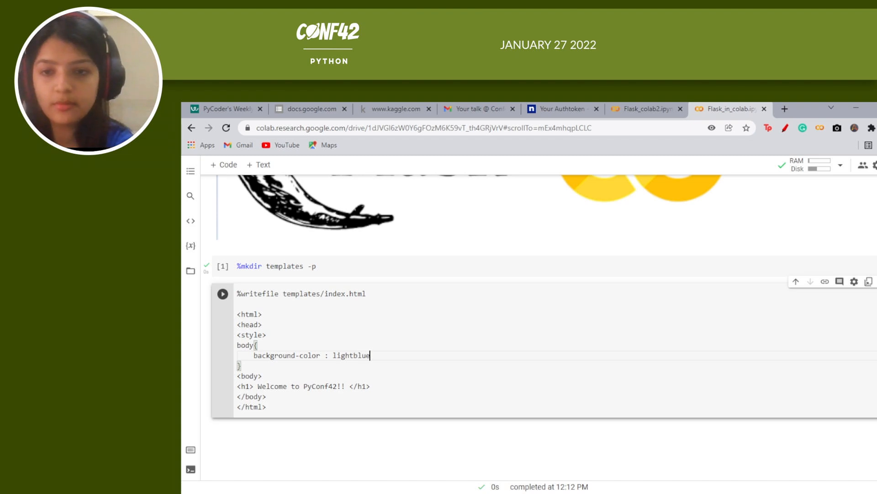
type(";")
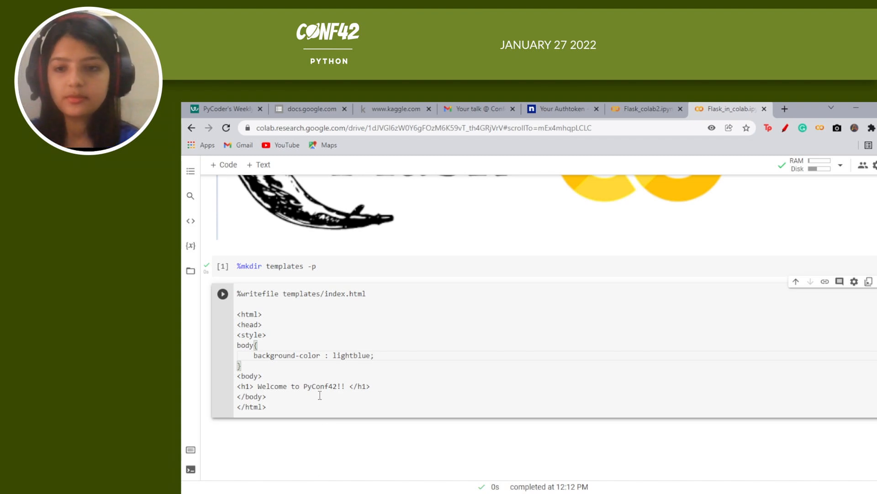
Close the style and head sections and run the template cell (raises a SyntaxError).
scroll("down", 3)
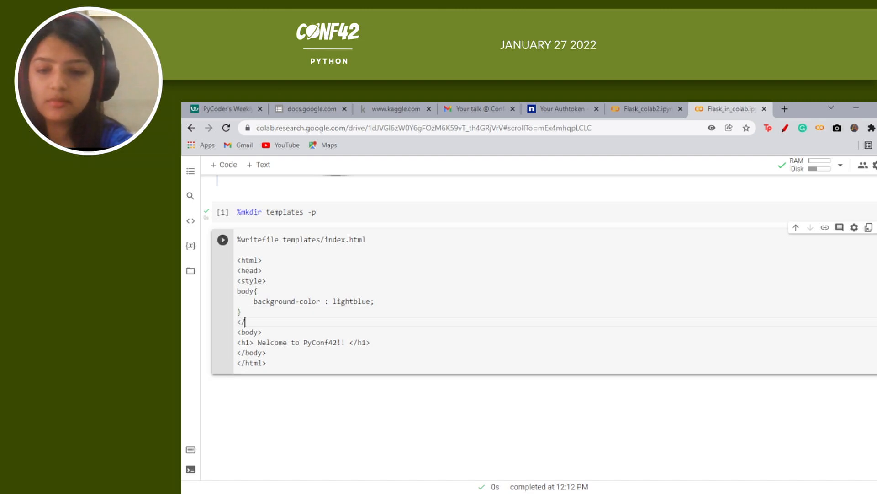
type("style>")
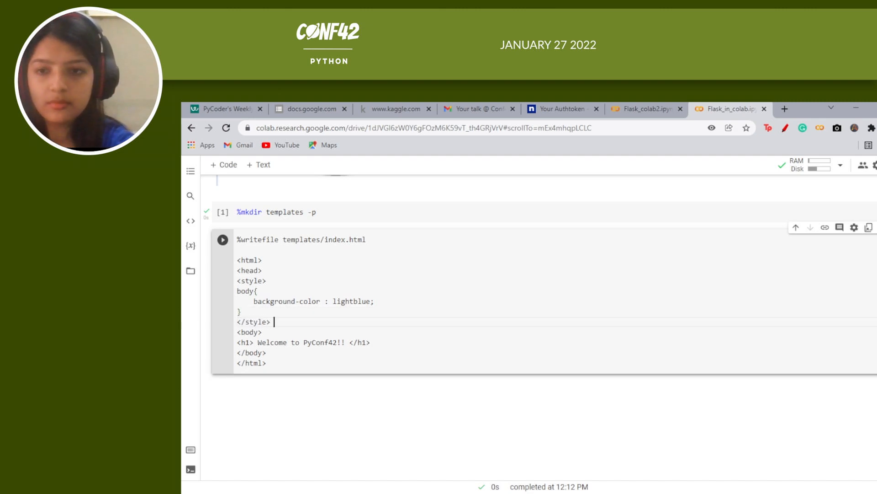
type("</head>")
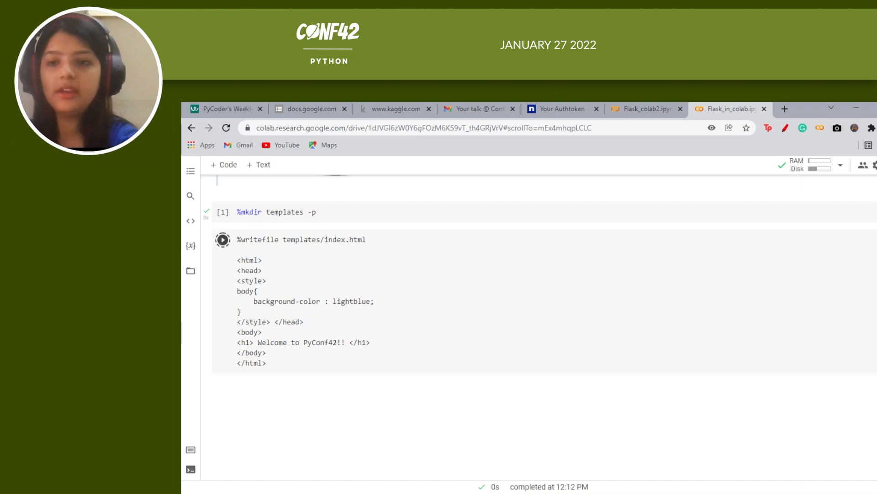
left_click(222, 239)
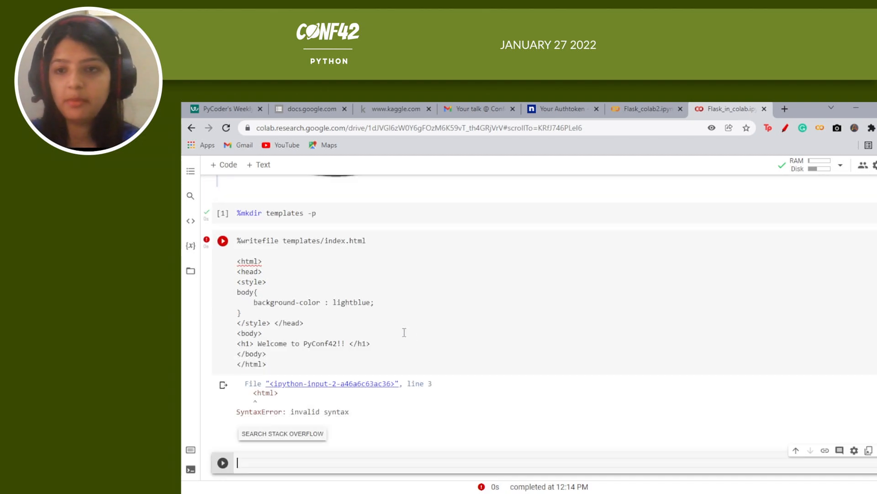
mouse_move(314, 316)
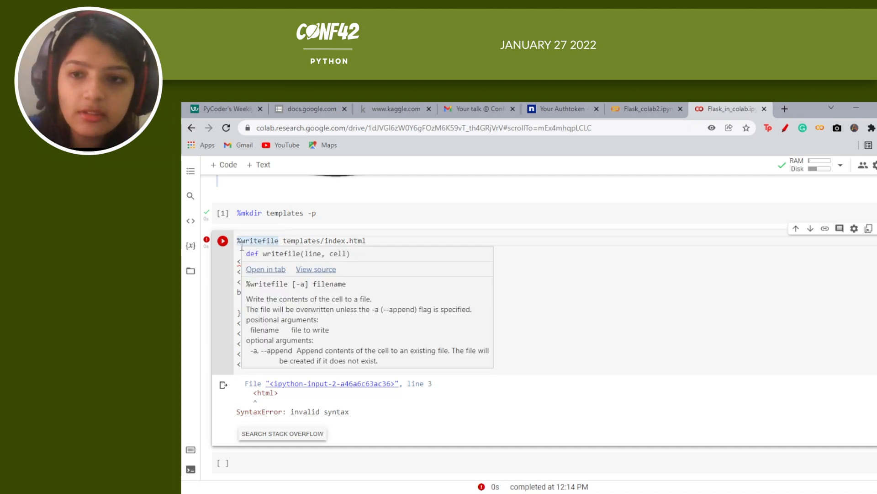
Correct the magic to %%writefile and rerun the cell to write templates/index.html.
type("%")
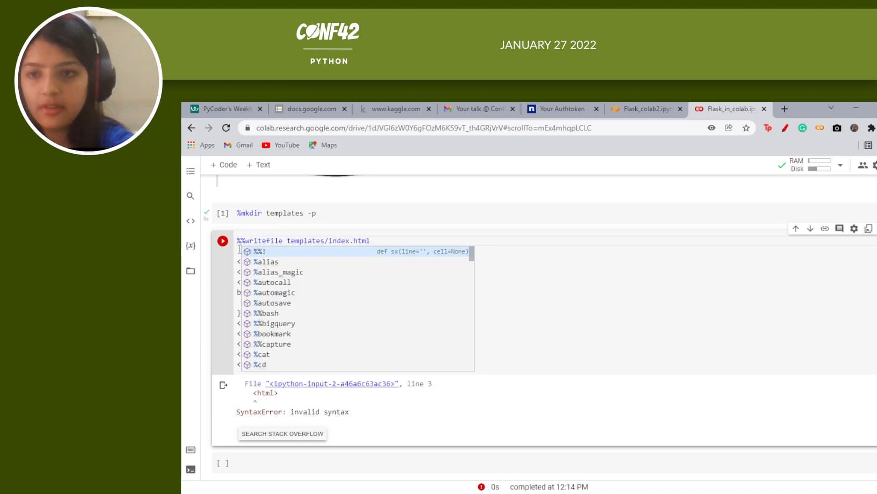
left_click(222, 240)
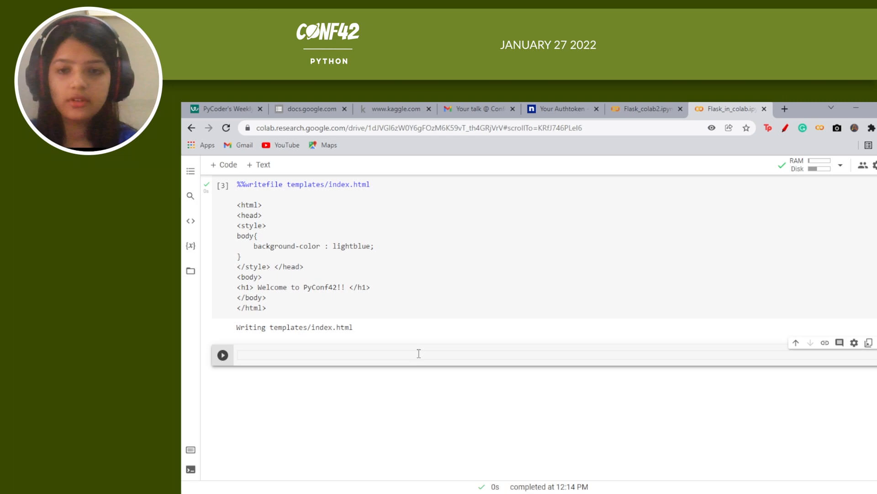
Write and run a cell with 'import os' and 'import threading'.
type("1")
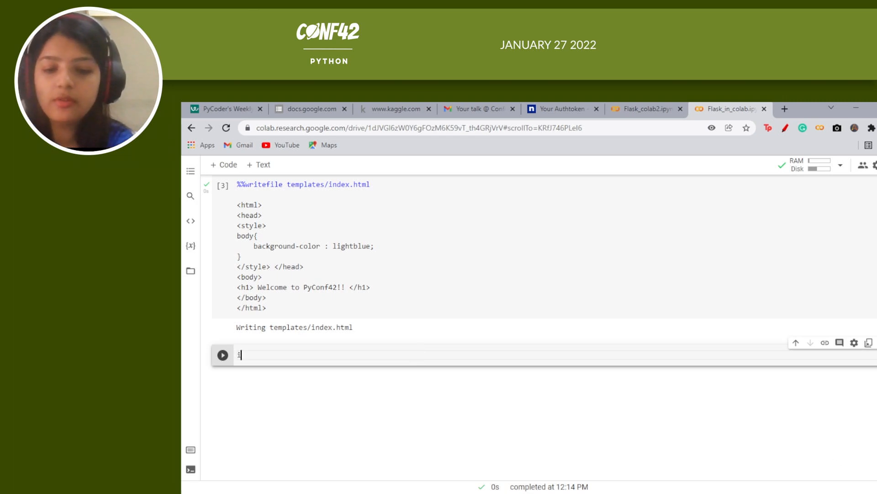
type("import os")
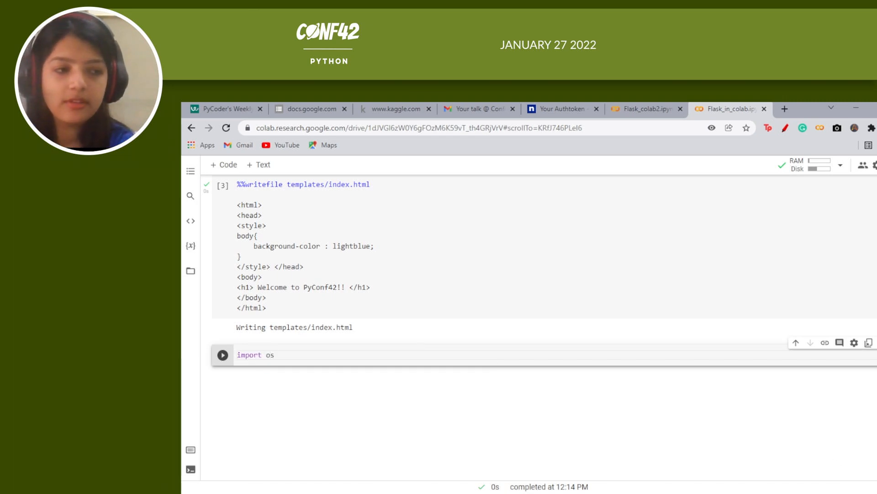
type("import threadi")
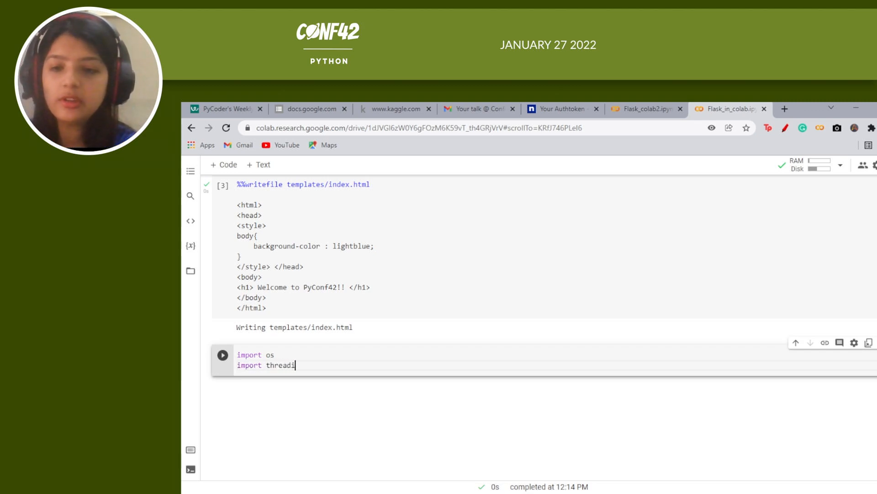
type("ng")
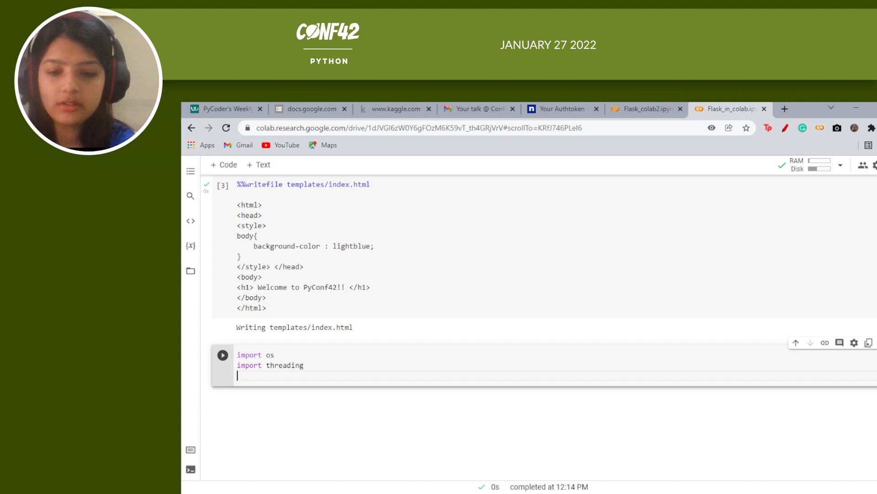
type("fro")
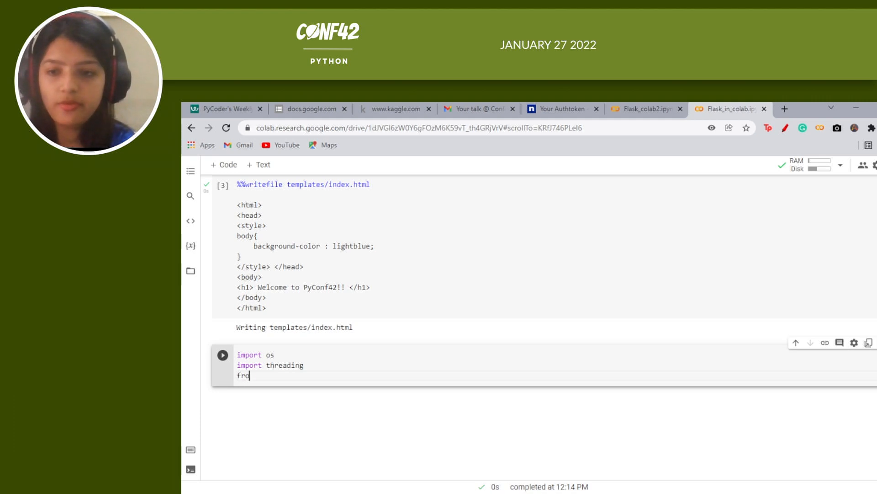
key("Backspace")
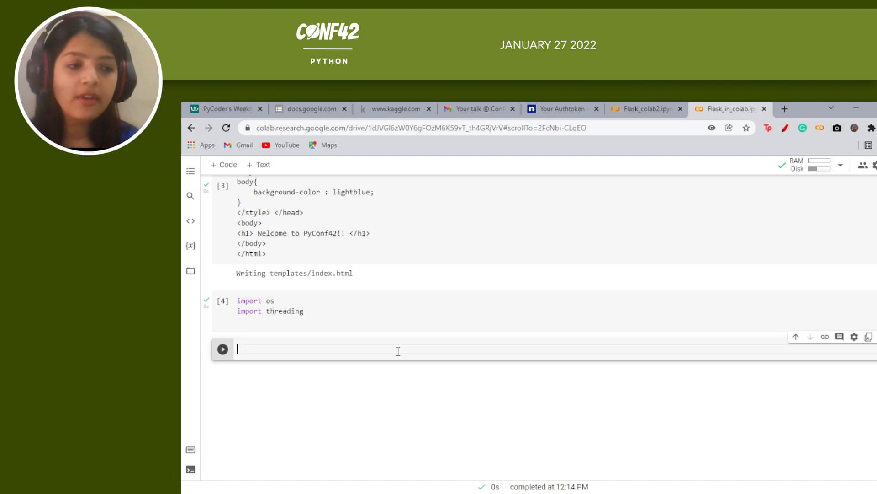
Run '!pip install pyngrok' to install pyngrok 5.1.0.
type("!pip inst")
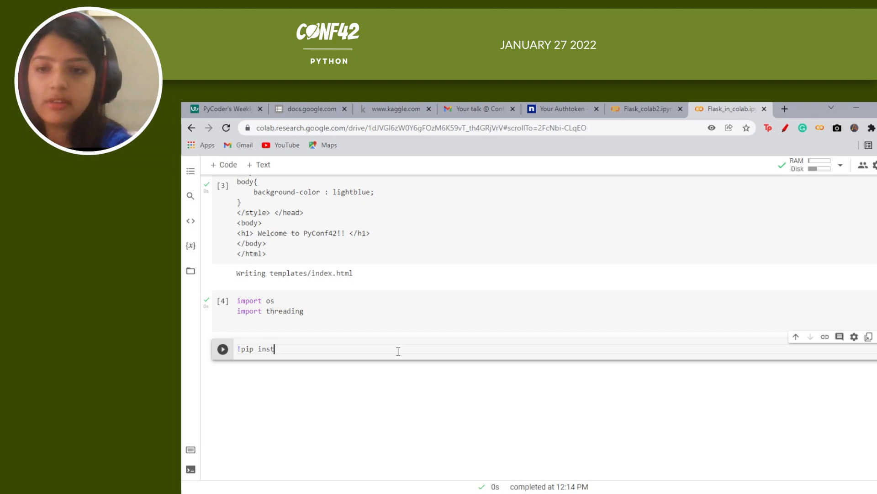
type("all")
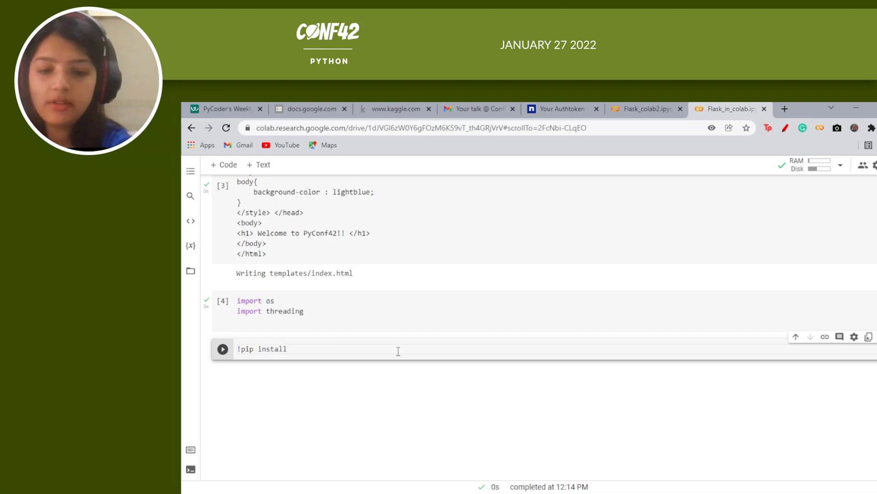
type("pyngro")
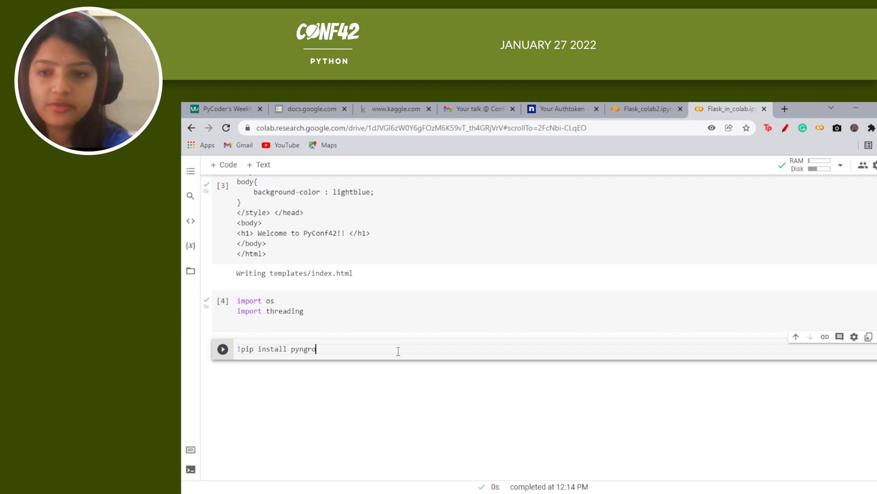
type("ok")
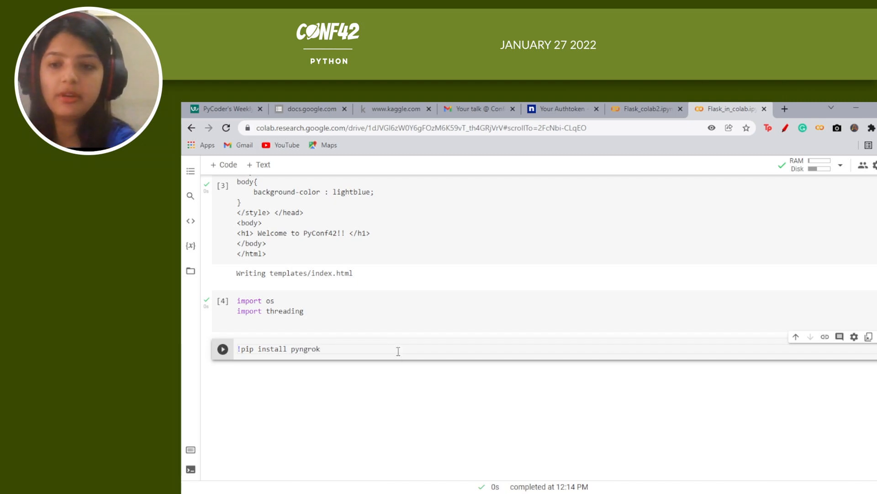
left_click(222, 349)
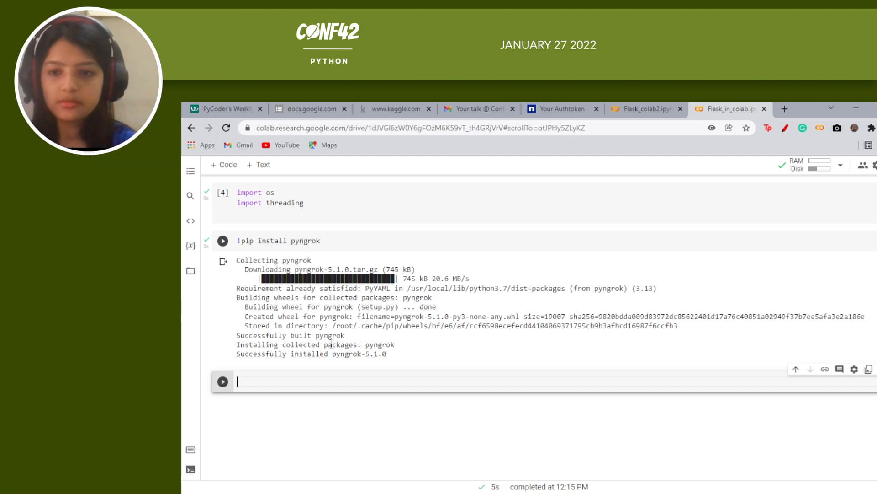
Write 'from flask import Flask, render_template' in the new cell.
type("from")
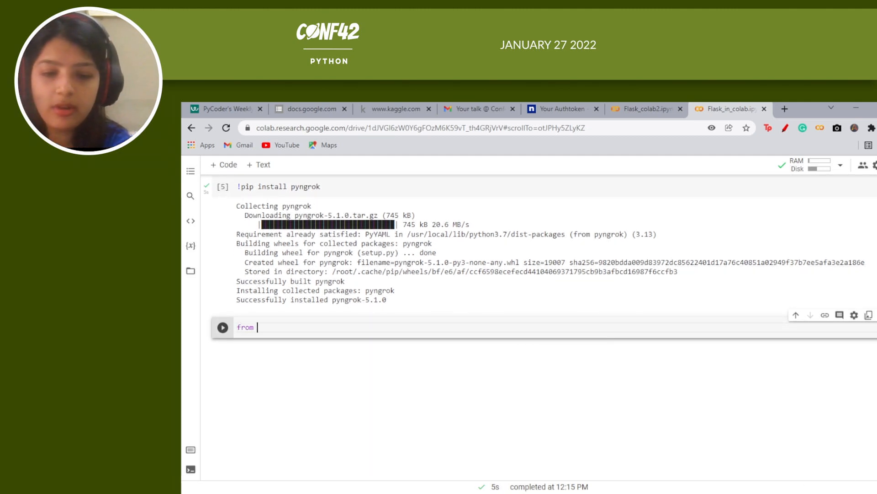
type("flask")
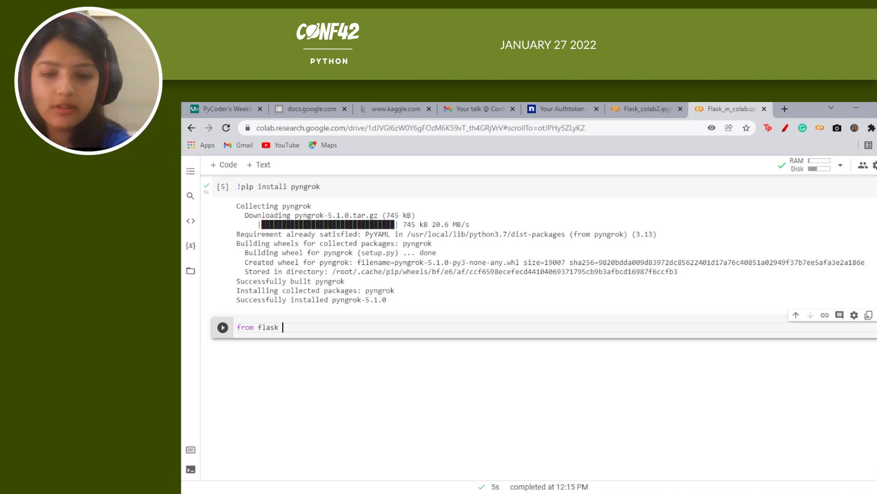
type("import Fl")
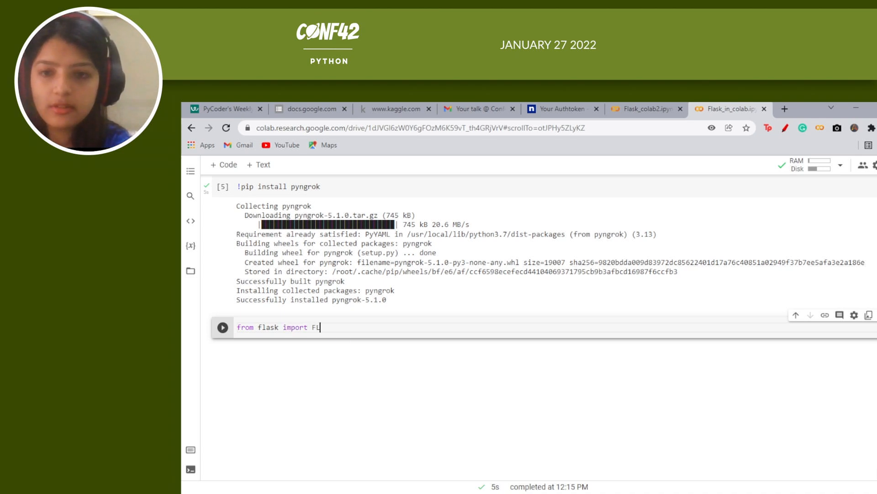
type("F")
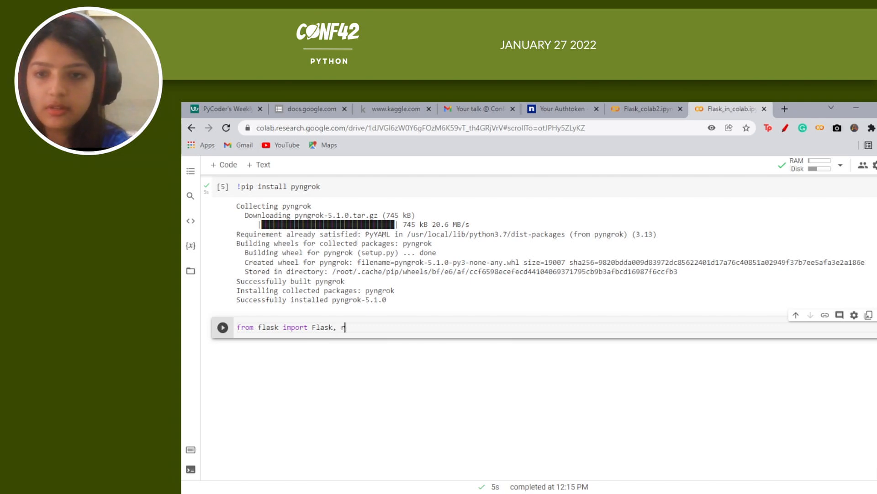
type("ender_t")
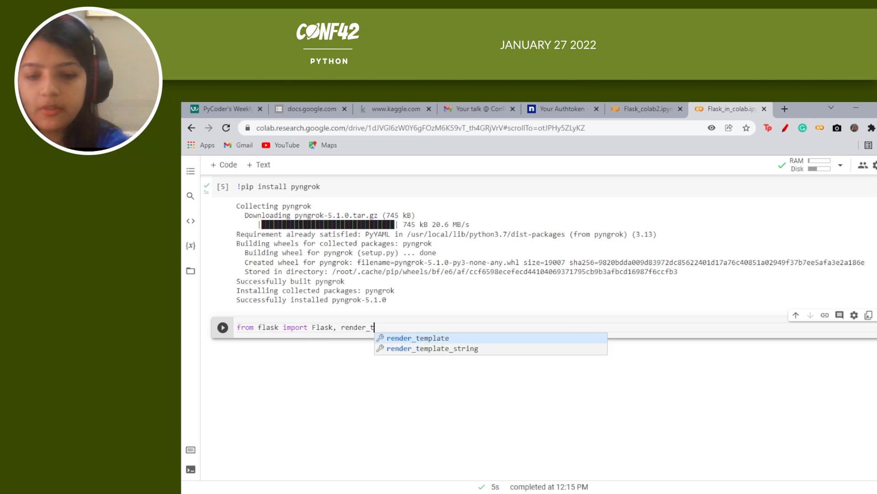
type("emplate")
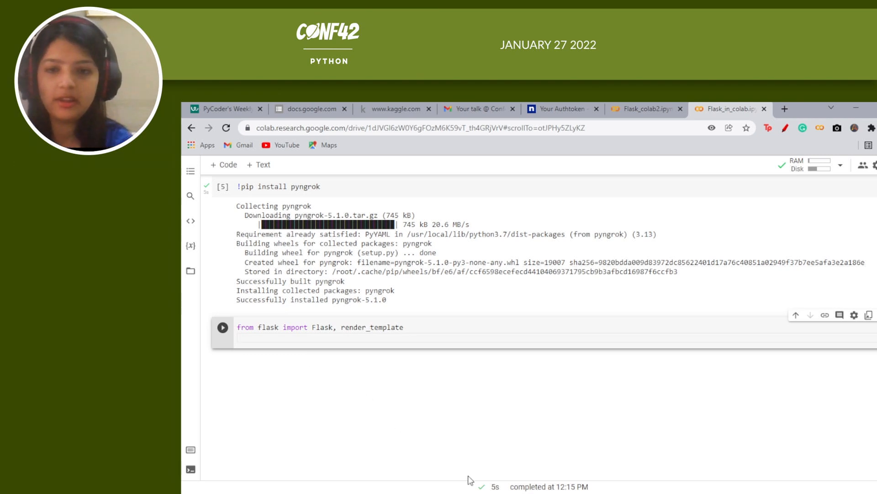
Add 'from pyngrok import ngrok', replacing the wrong pydot_ng module name.
type("from pyn")
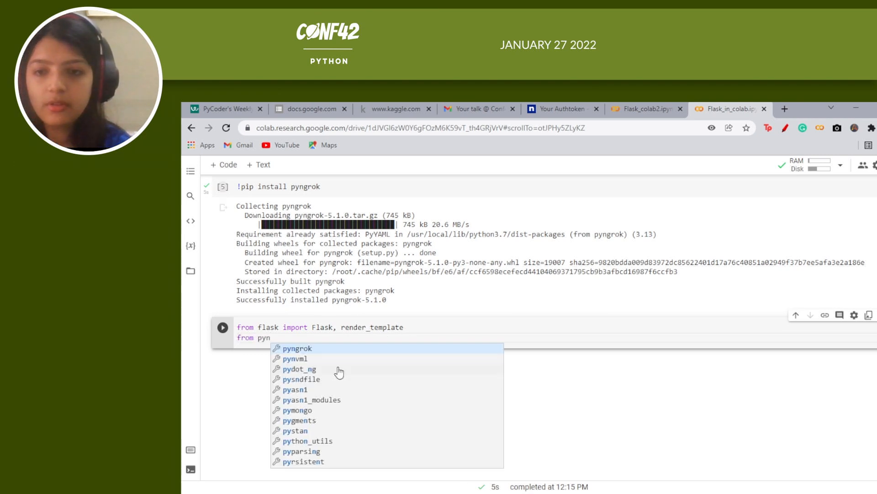
left_click(300, 369)
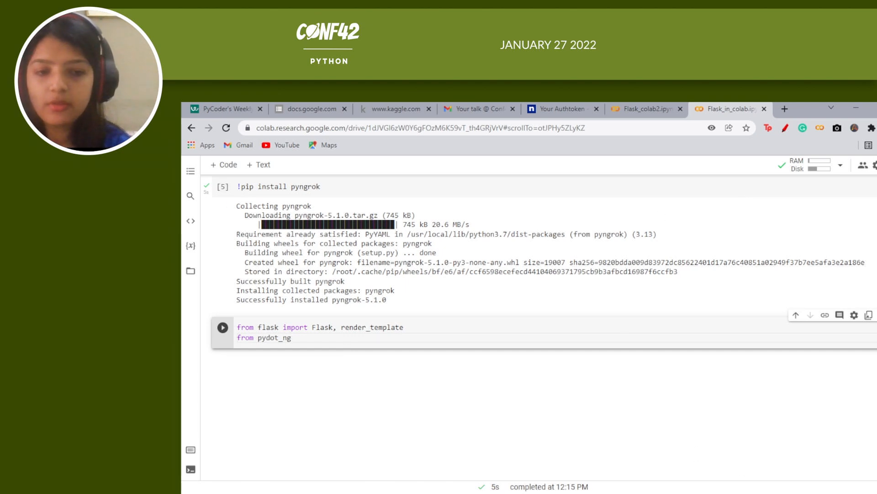
key("Backspace")
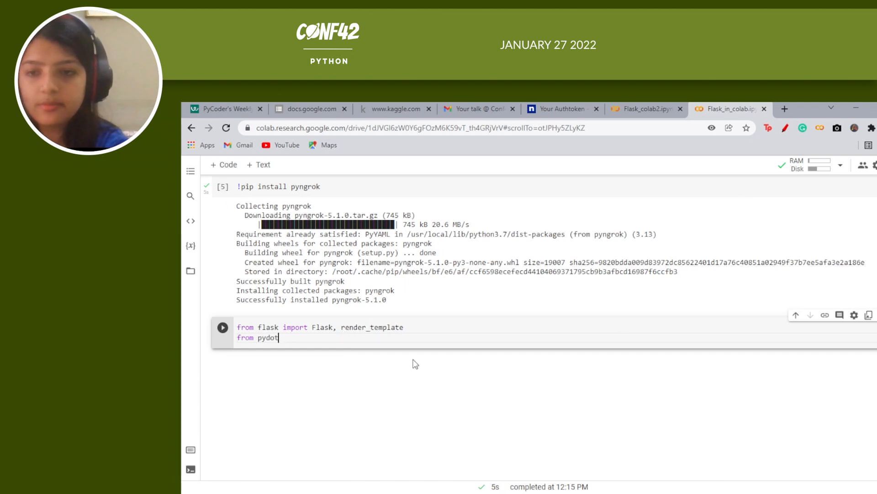
key("BackSpace")
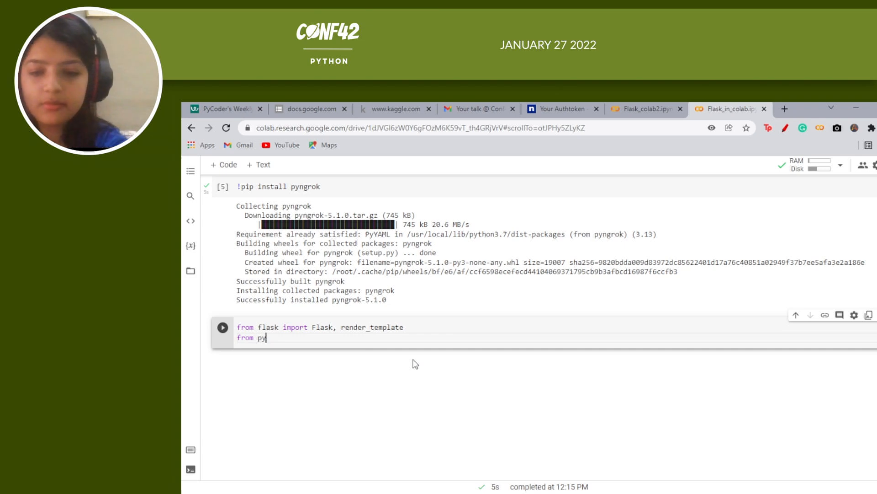
type("ngrok")
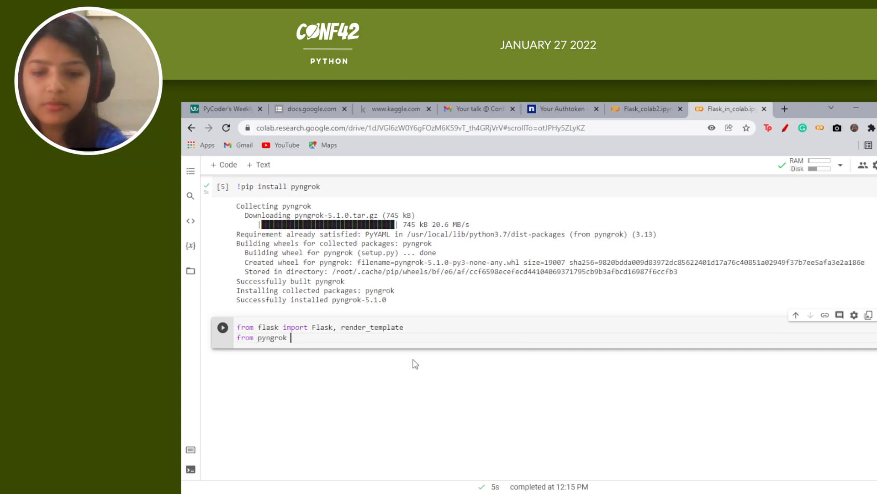
type("import ngrok")
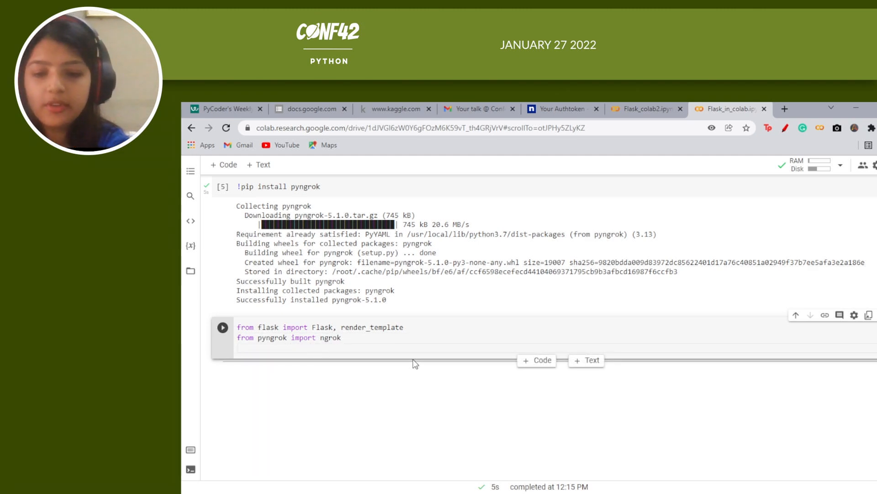
Set os.environ["FLASK_ENV"]="development" and create app = Flask(__name__).
type("os.envir")
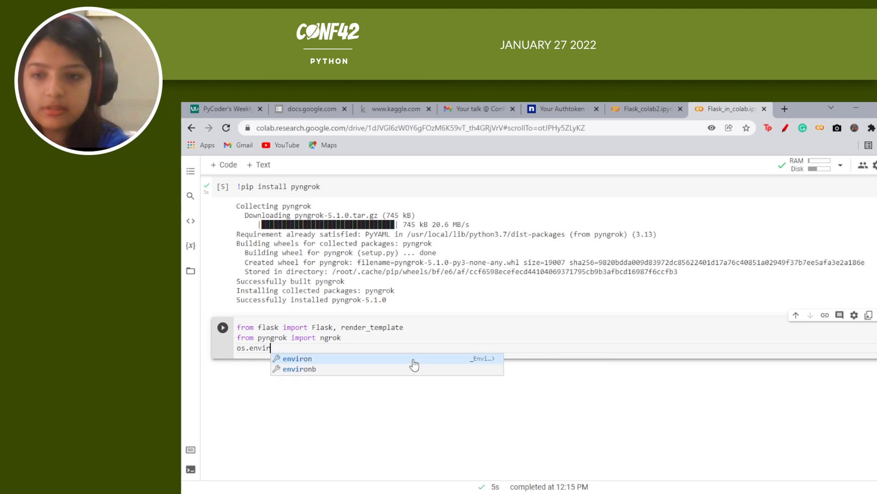
type("[]")
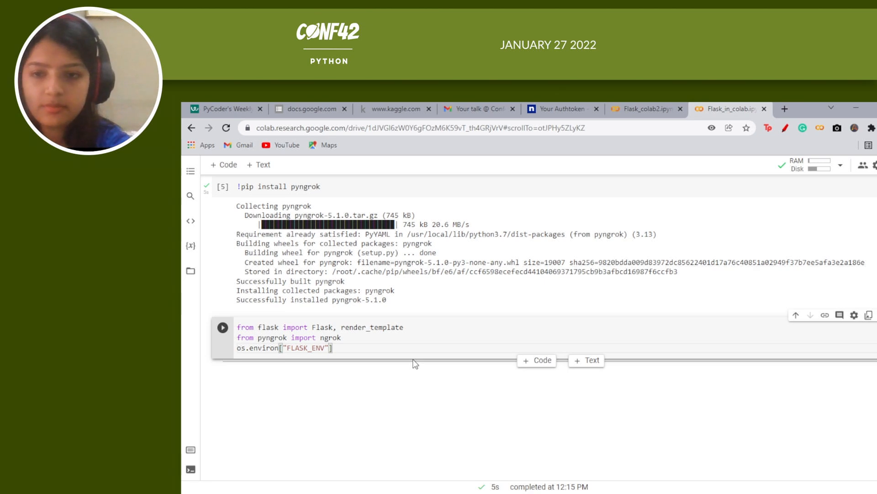
type("=\"developme")
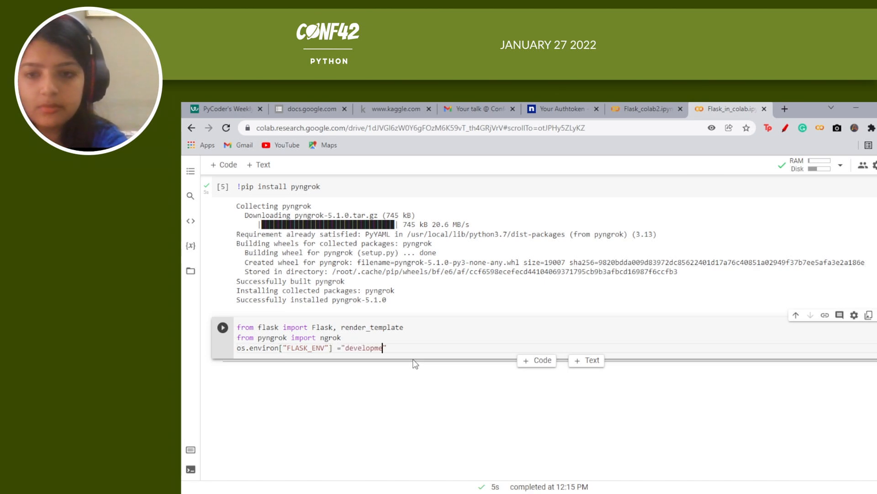
type("nt\"")
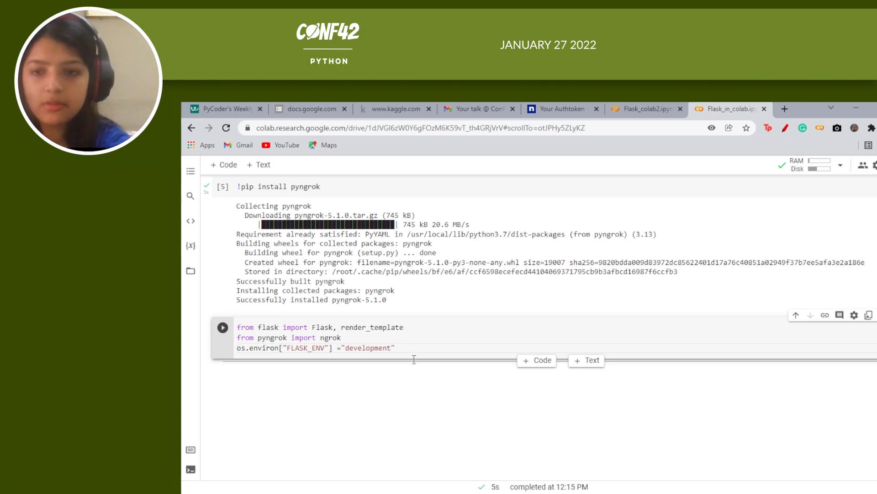
type("app =")
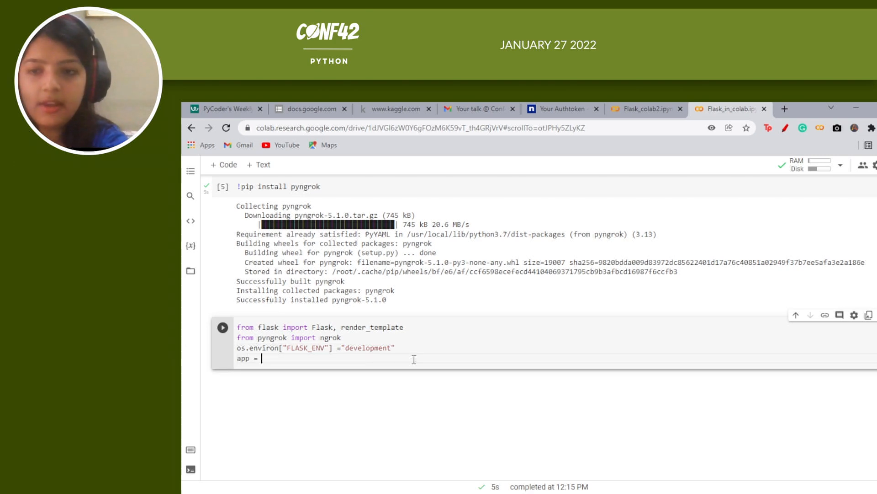
type("Fl")
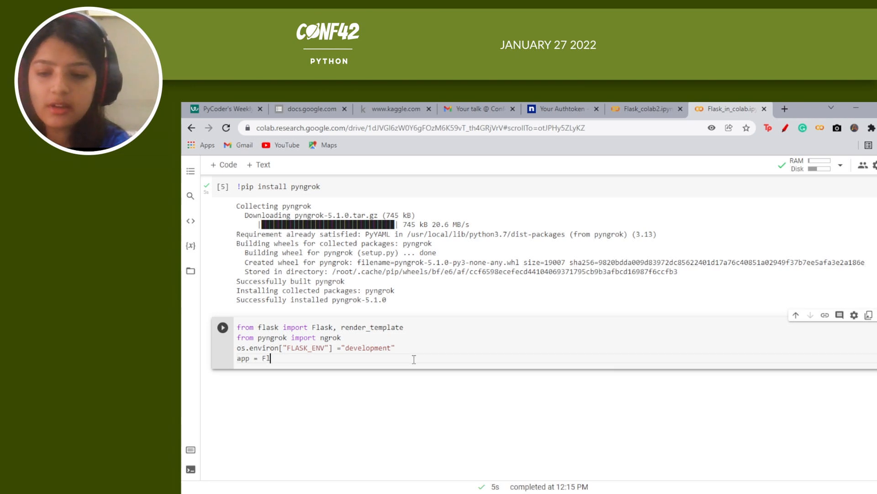
type("ask")
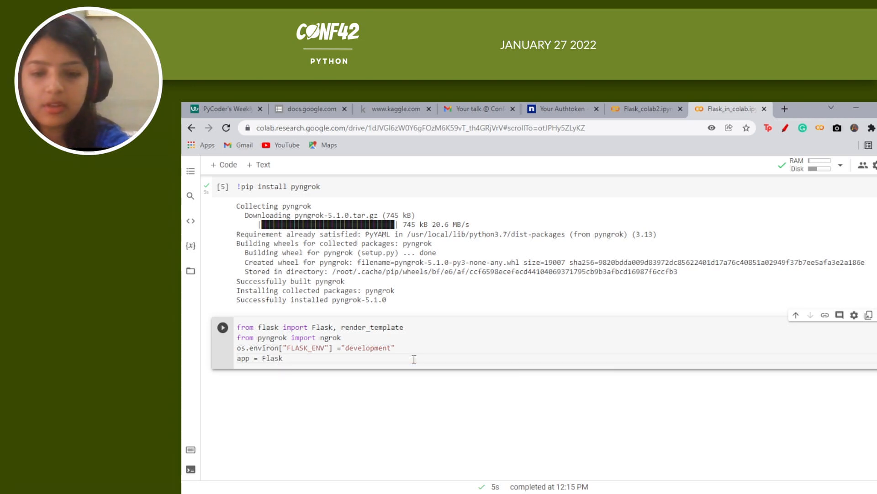
type("()")
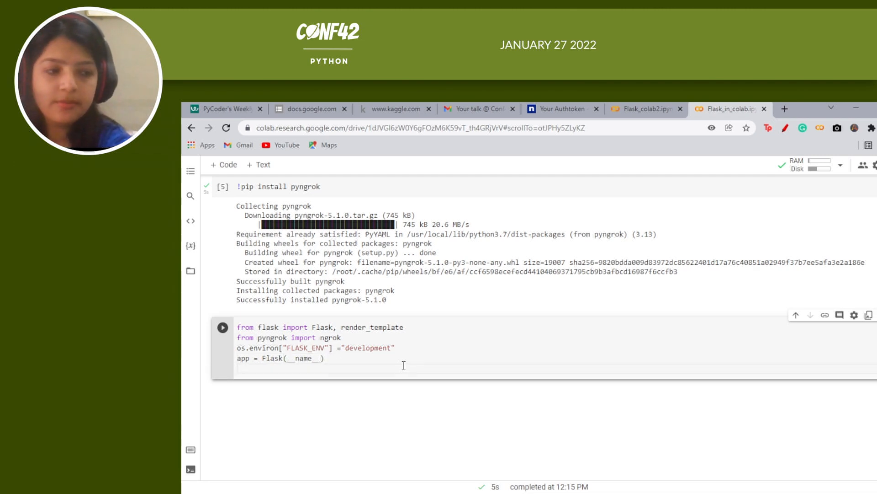
Add port = 5000 and an ngrok.set_auth_token("") call awaiting the token.
type("port")
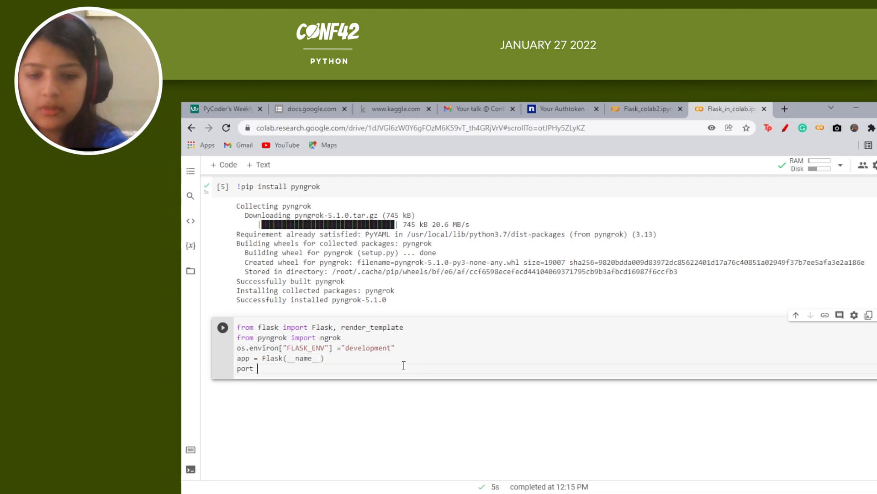
type("= 5000")
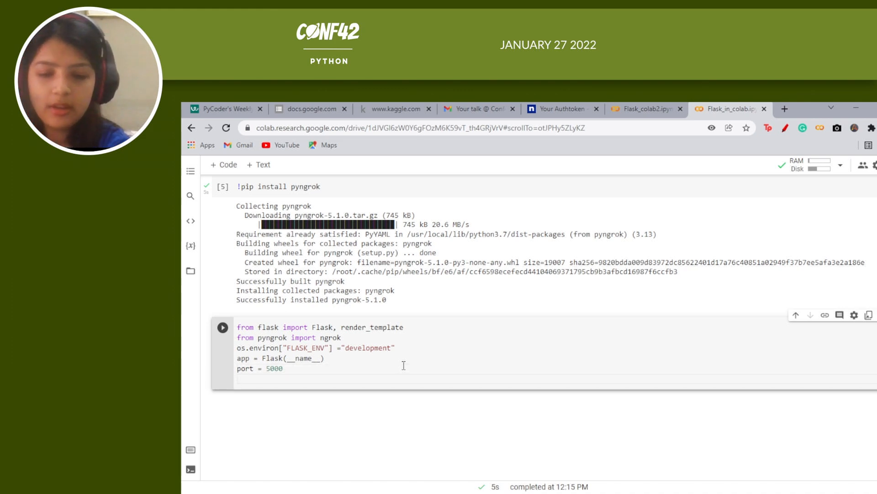
type("ngrok")
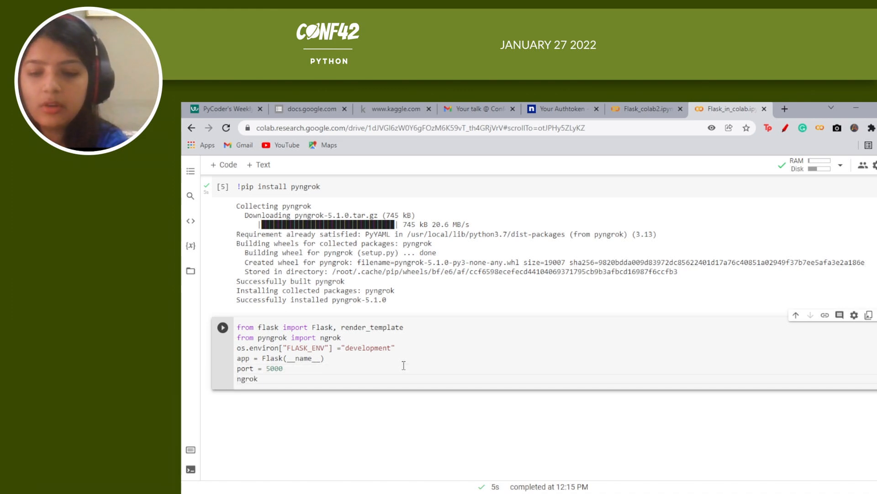
type(".set")
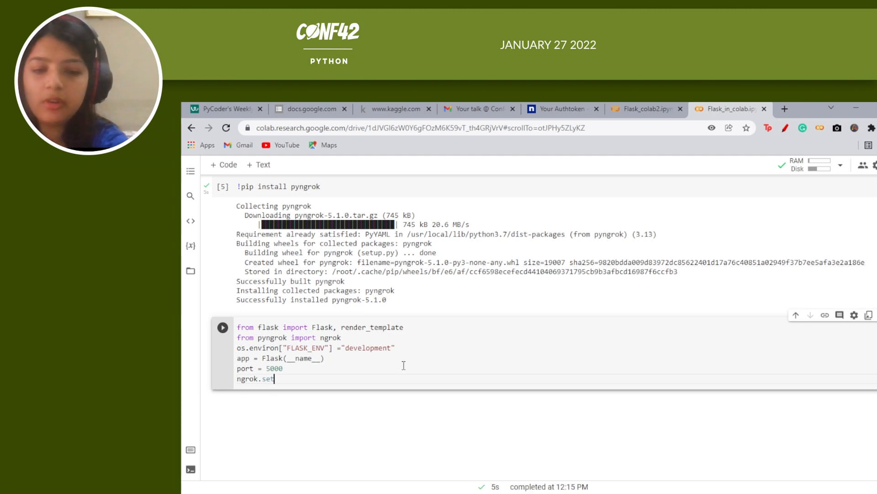
type("_")
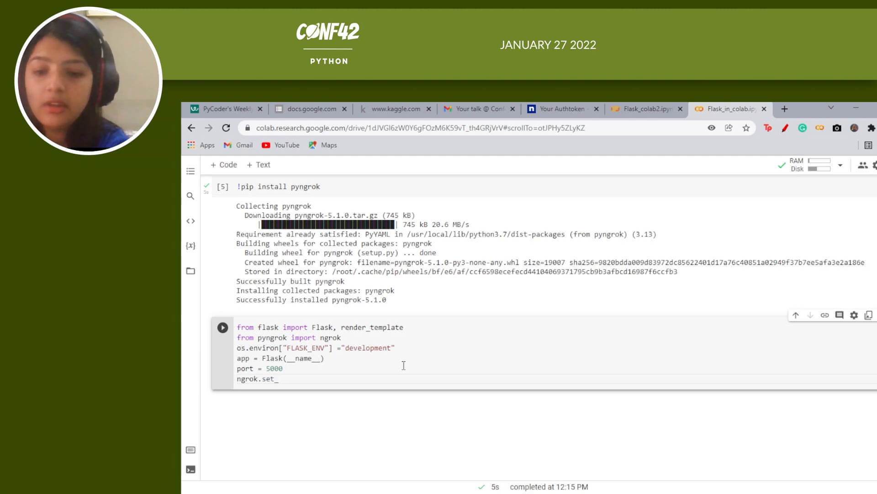
type("auth_to")
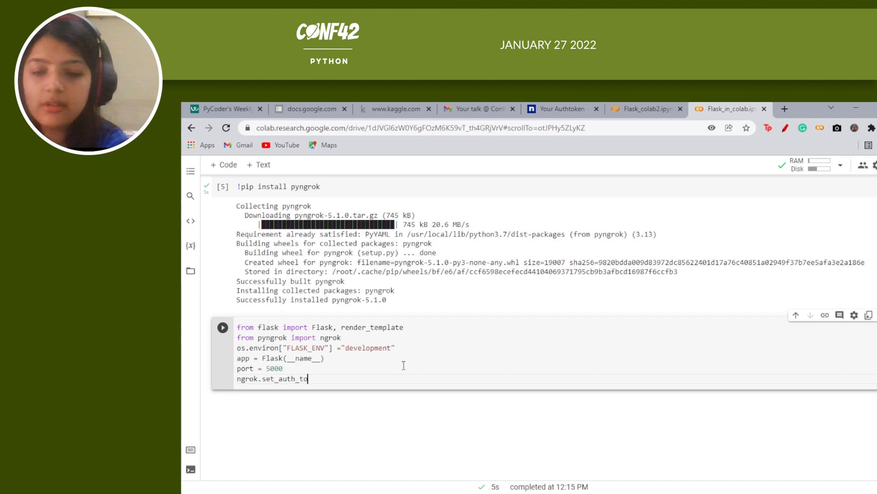
type("ken(\"")
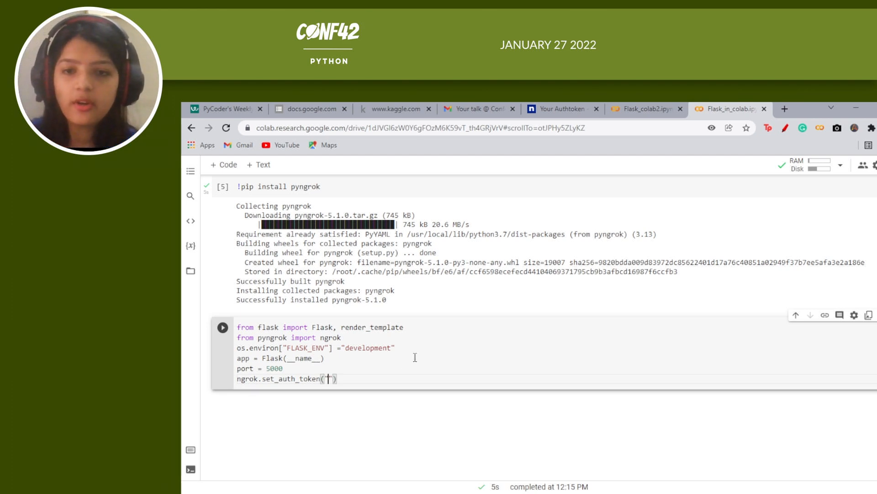
scroll("down", 3)
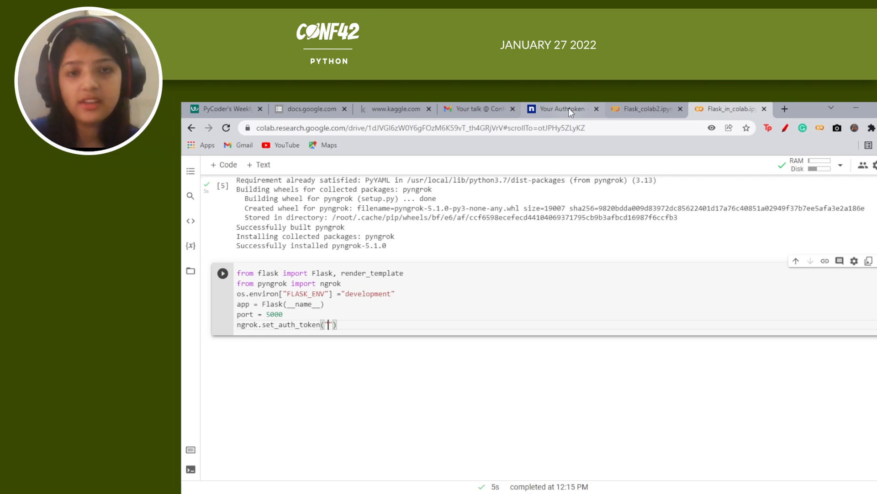
Copy the personal authtoken from the ngrok dashboard and switch to the Flask_colab2 notebook.
left_click(559, 109)
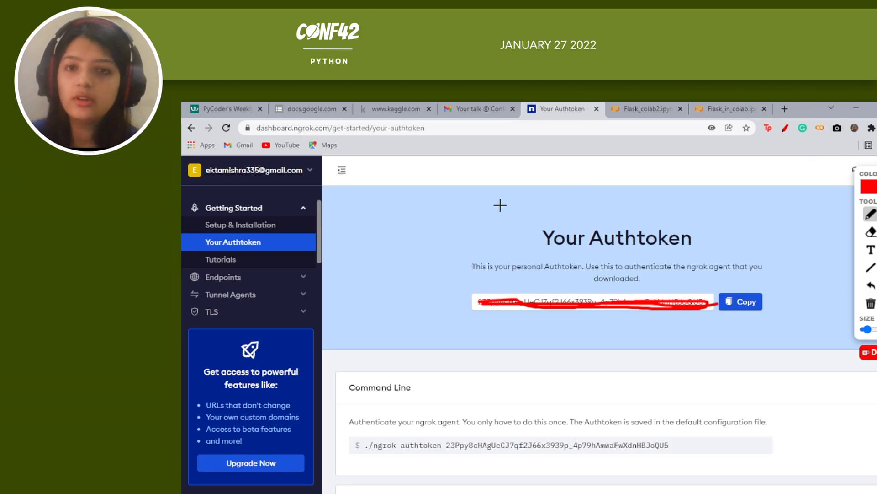
mouse_move(434, 181)
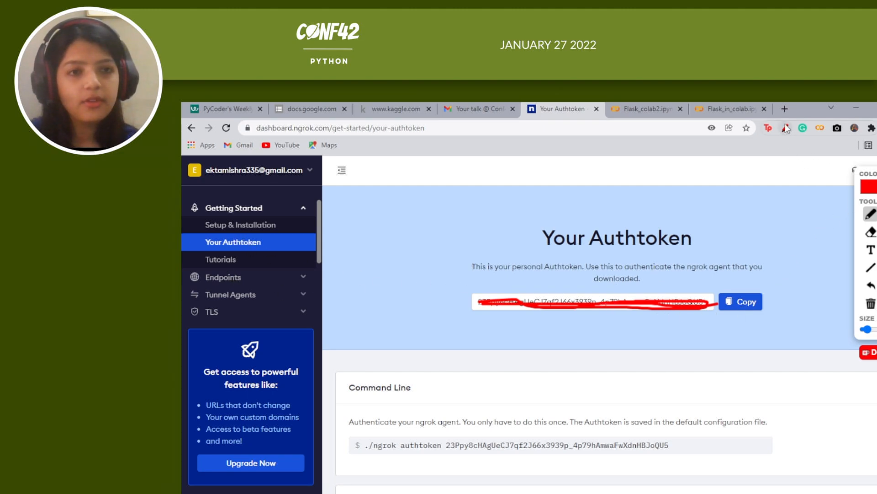
left_click(740, 301)
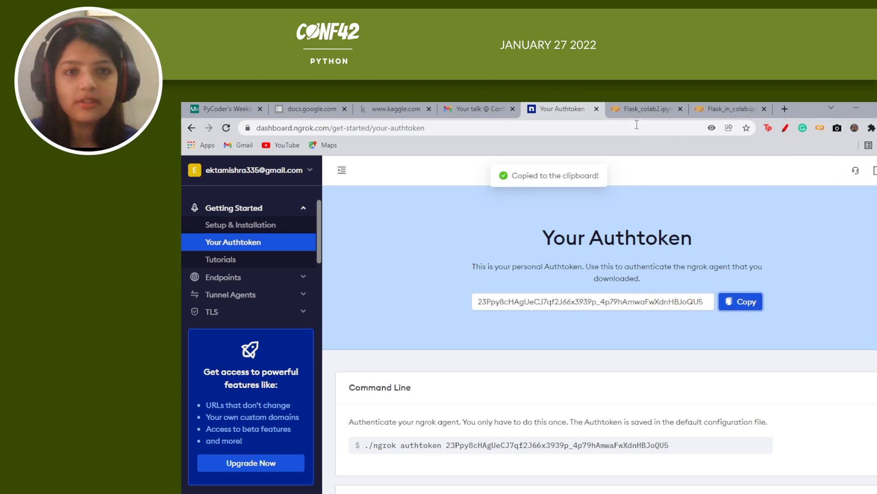
left_click(642, 108)
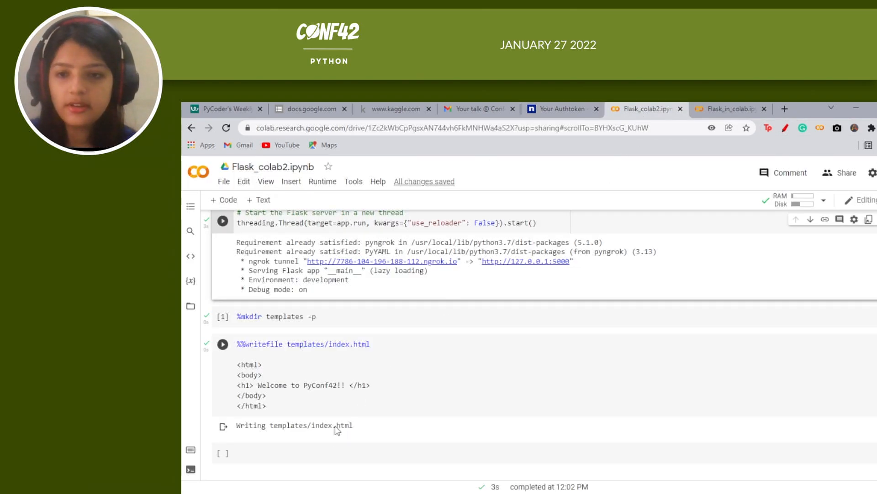
Review the reference notebook's index.html cell and return to the Flask_in_colab notebook.
left_click(223, 343)
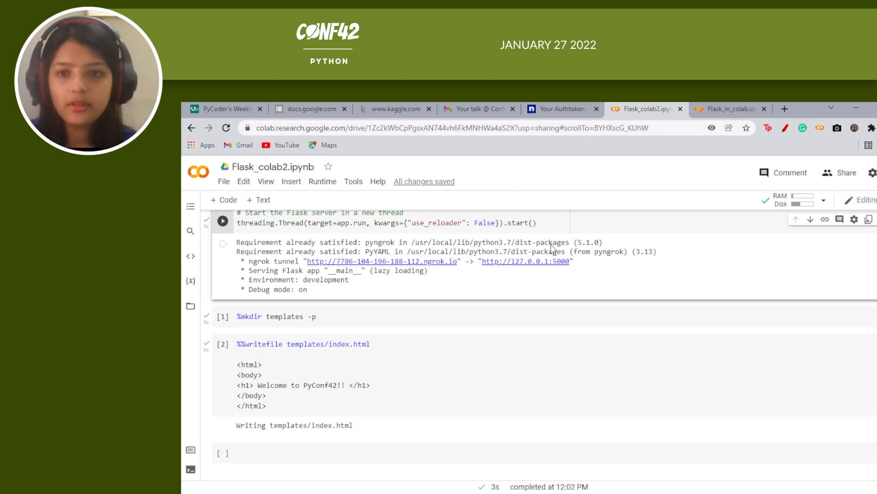
scroll("down", 3)
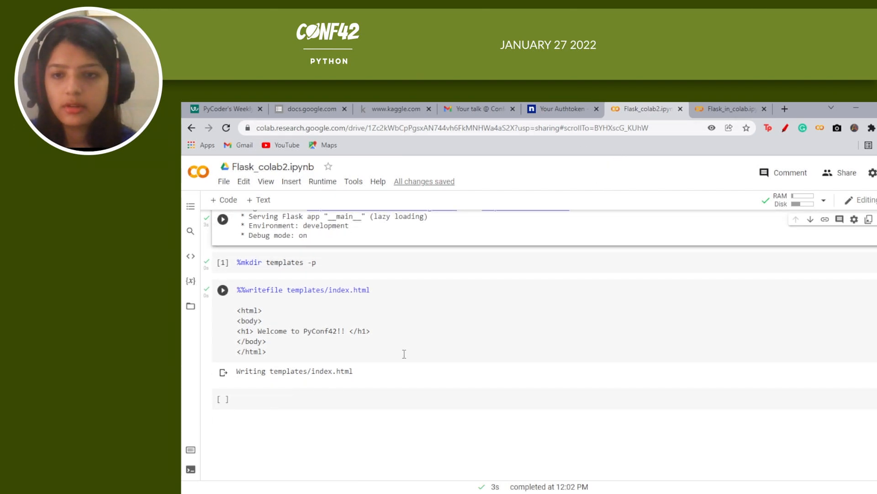
left_click(222, 290)
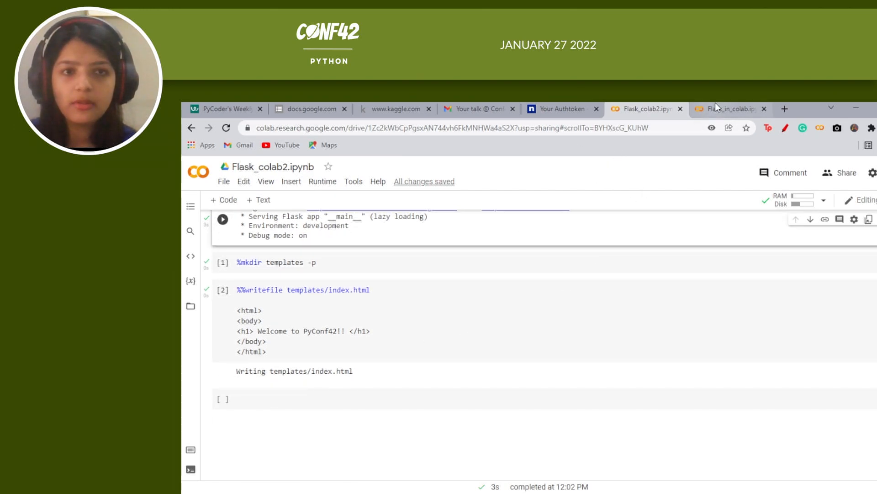
left_click(727, 108)
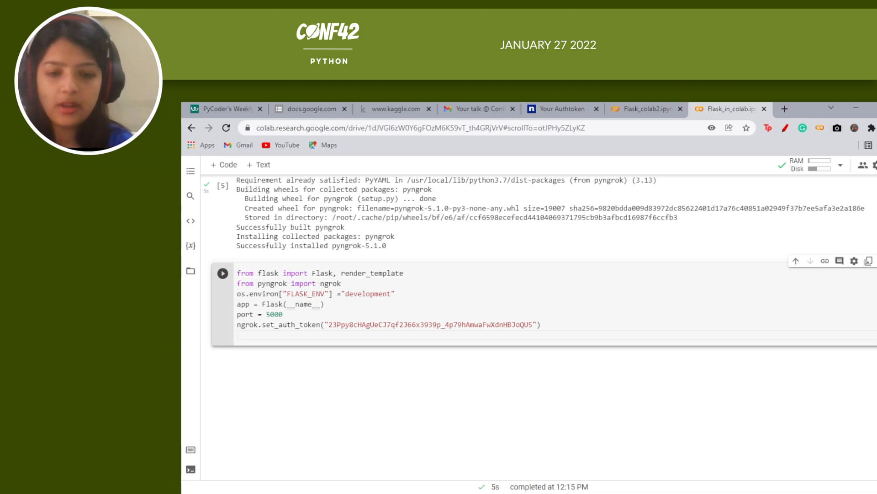
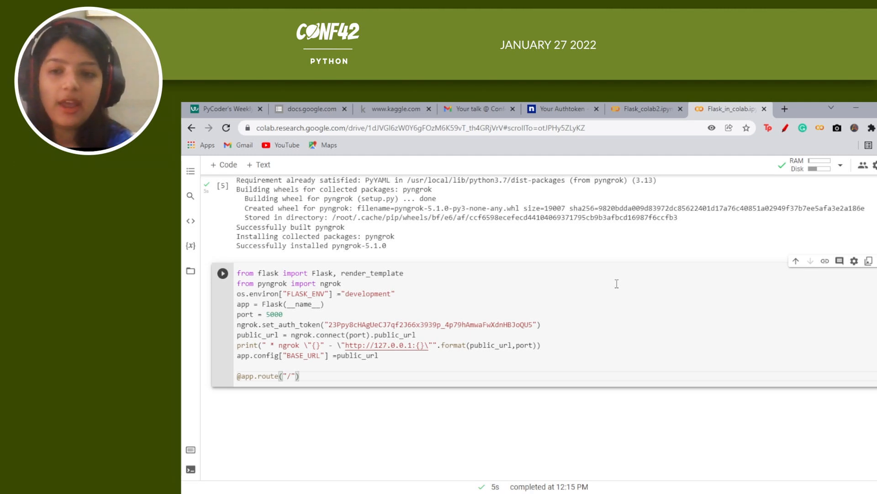
Add public_url = ngrok.connect(port).public_url to open the tunnel in the Flask cell.
key("enter")
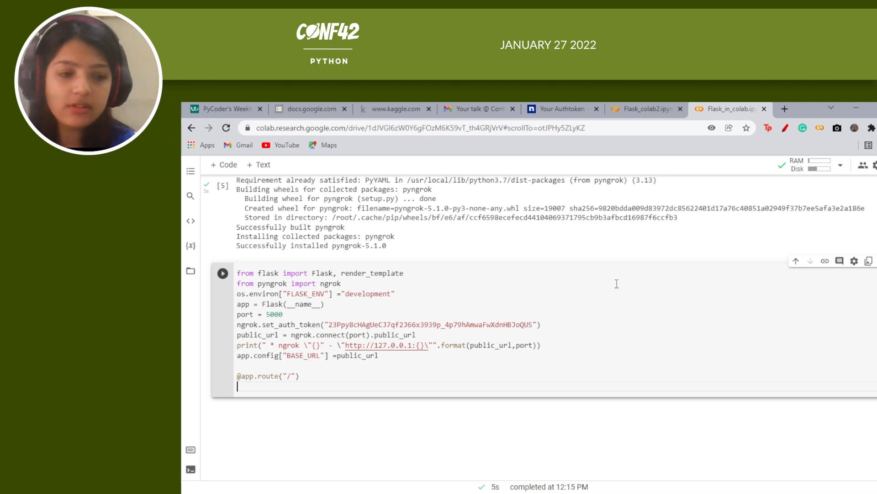
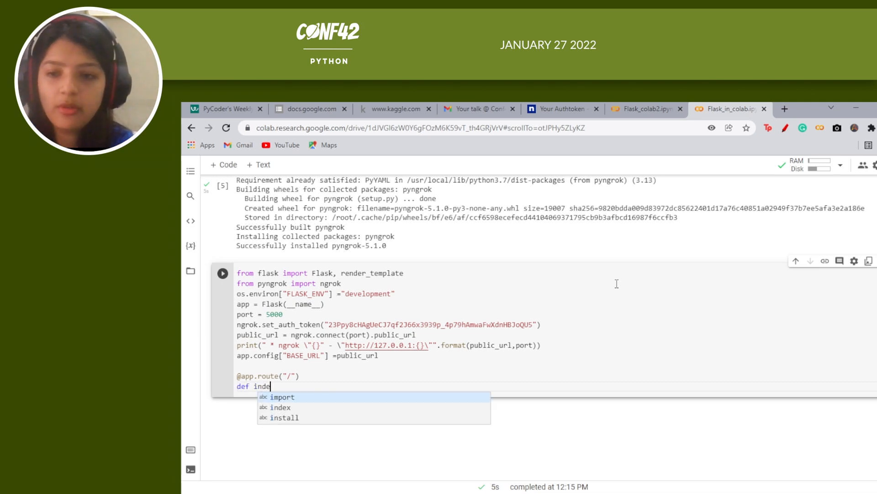
left_click(281, 407)
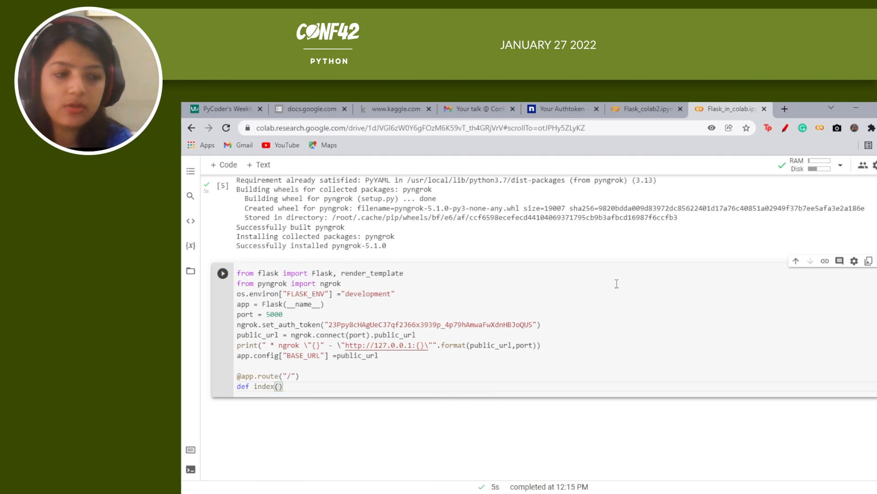
type(":")
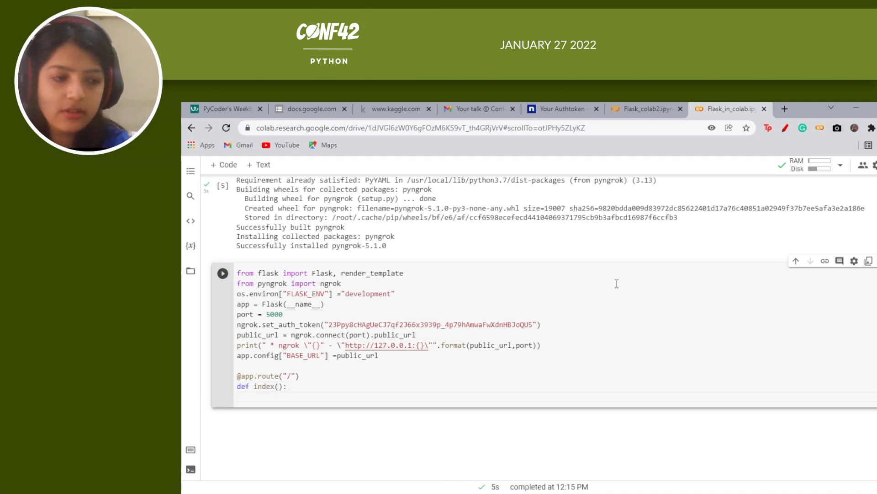
Make index return render_template("index.html").
type("return ren")
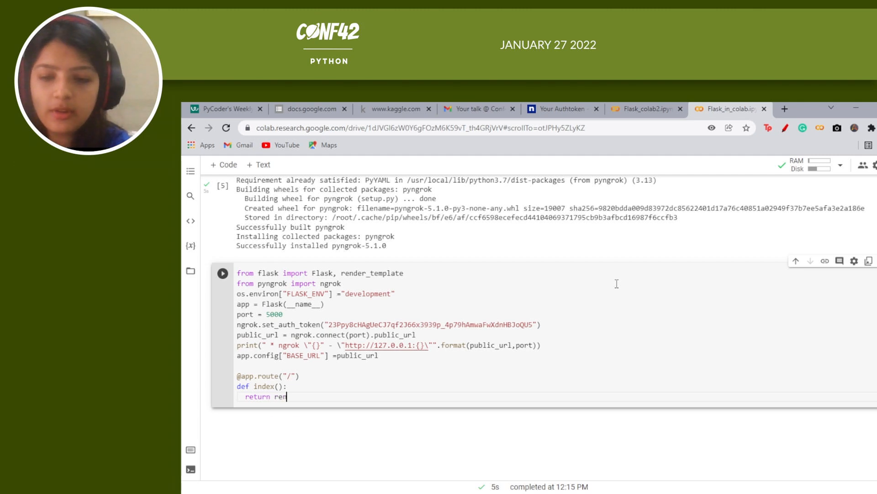
type("der_temp")
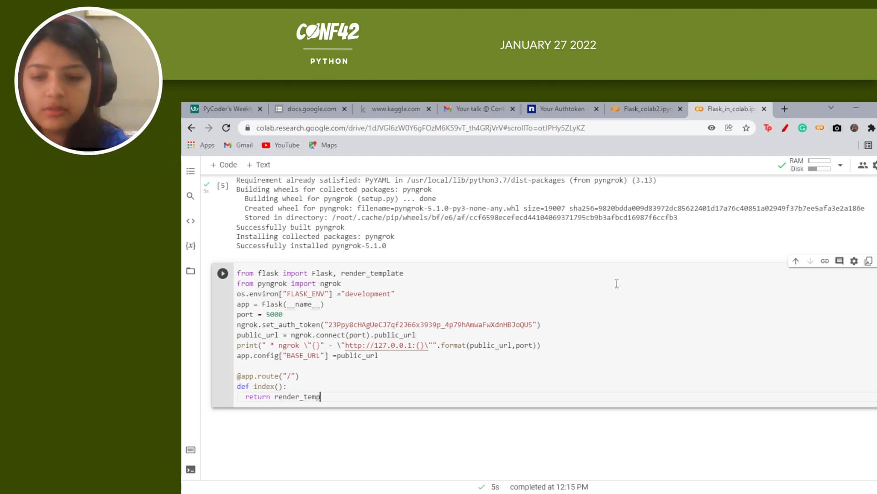
type("late")
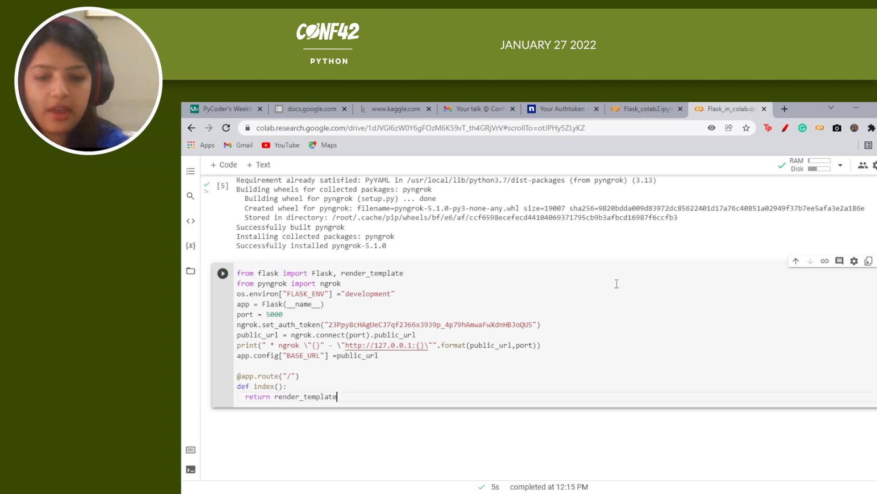
type("(\"ind\")")
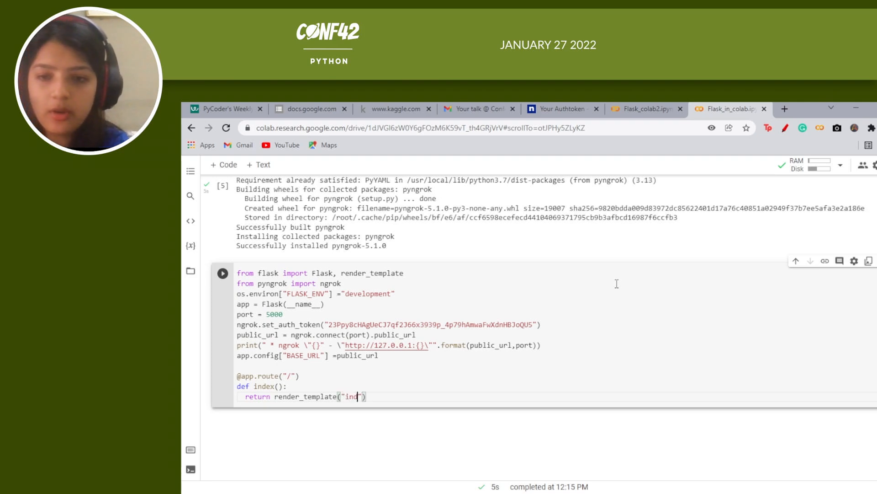
type("x.html")
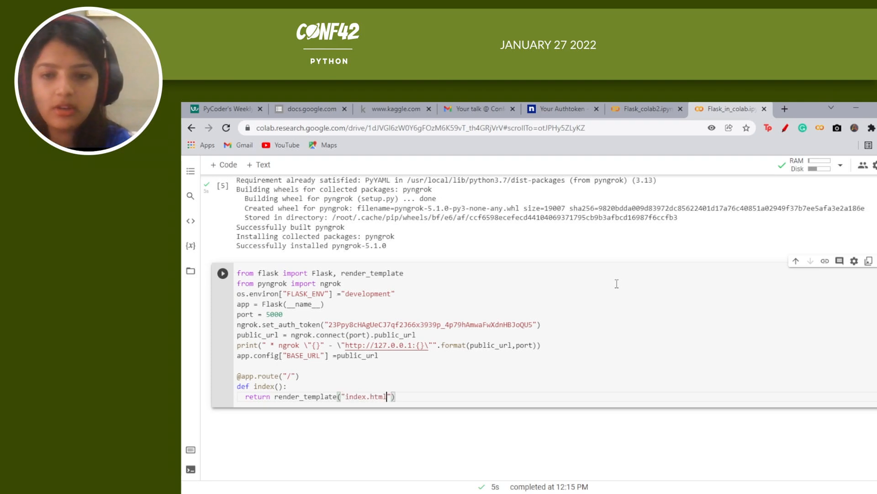
key("enter")
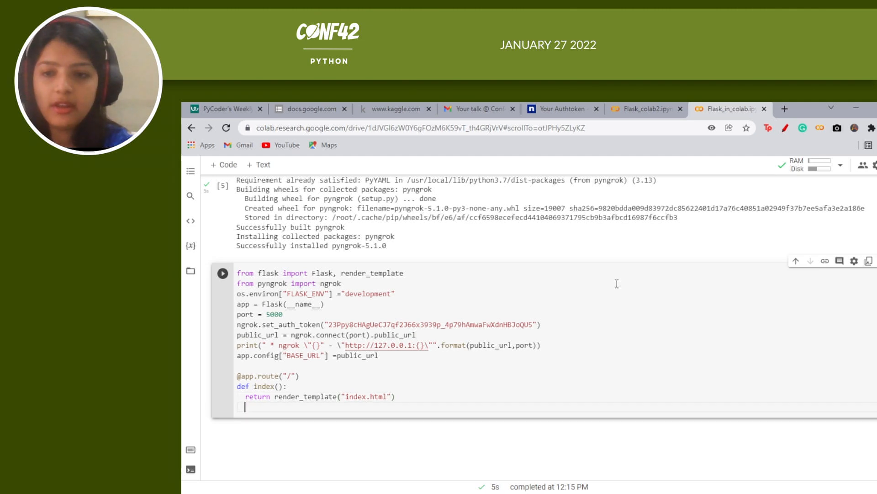
End the cell with threading.Thread(target=app.run, kwargs={"use_reloader": False}).start().
type("th")
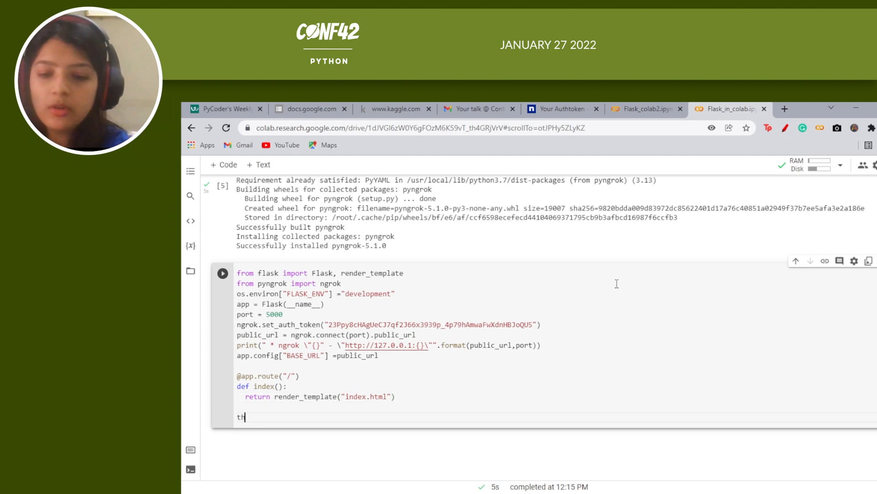
type("reading")
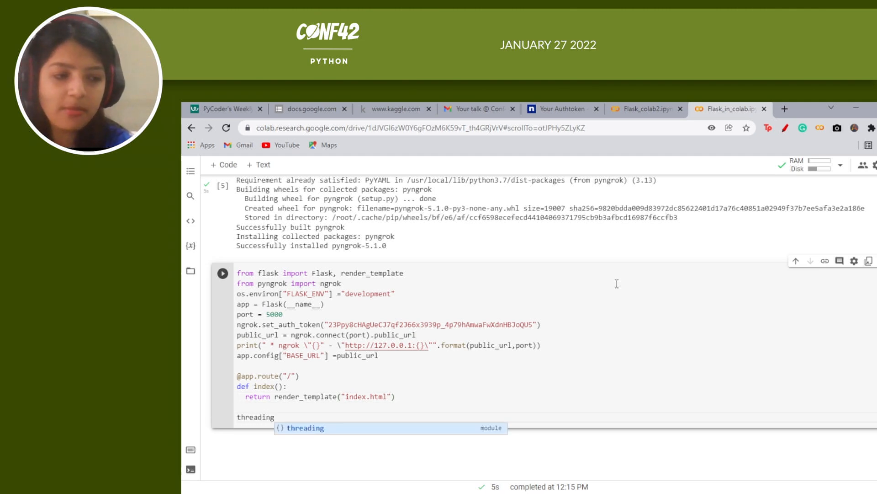
type(".Thread(target=app")
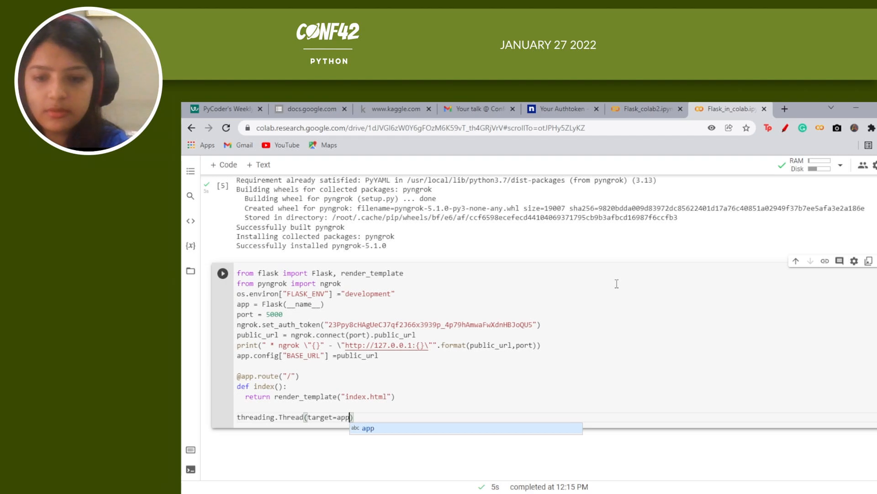
type(".run")
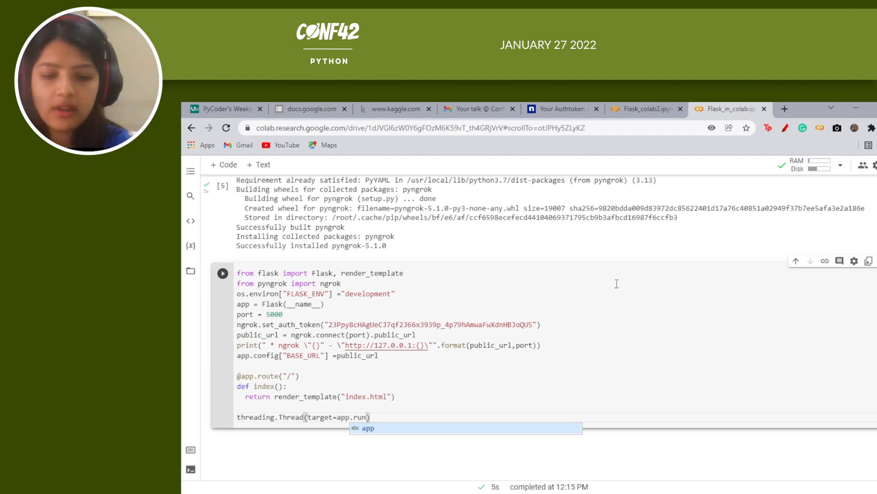
type(", kwargs=")
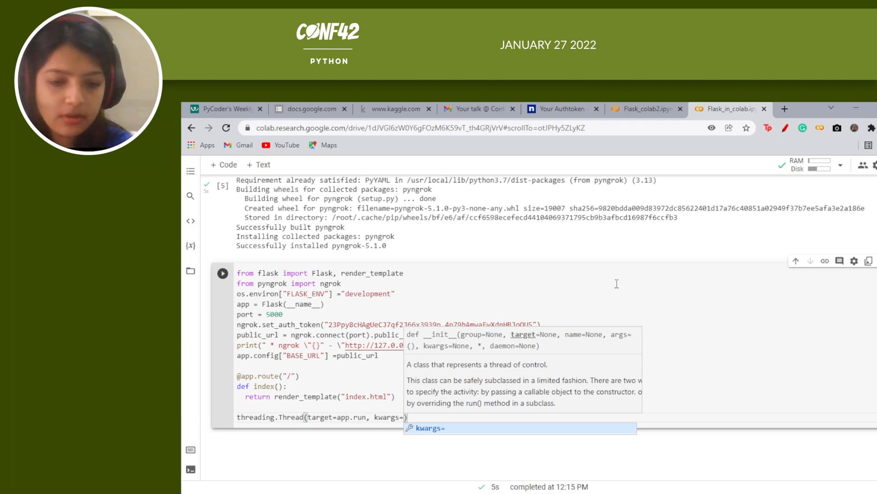
type("{\"use")
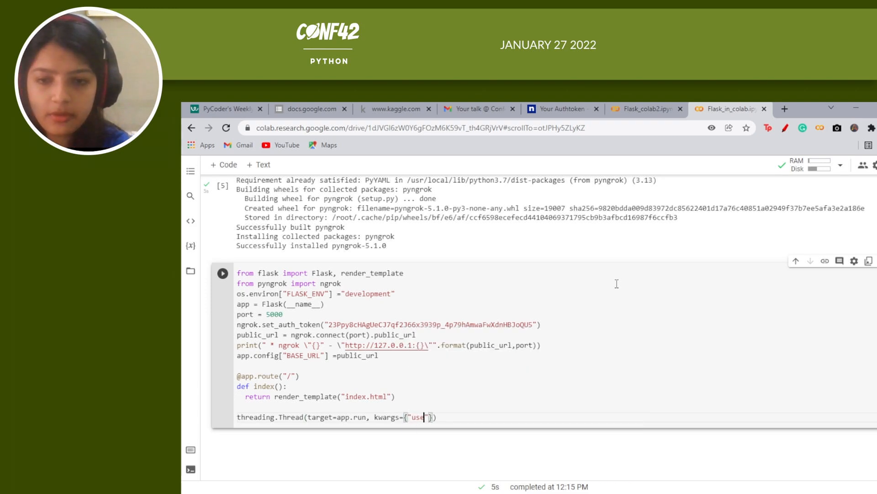
type("reloader")
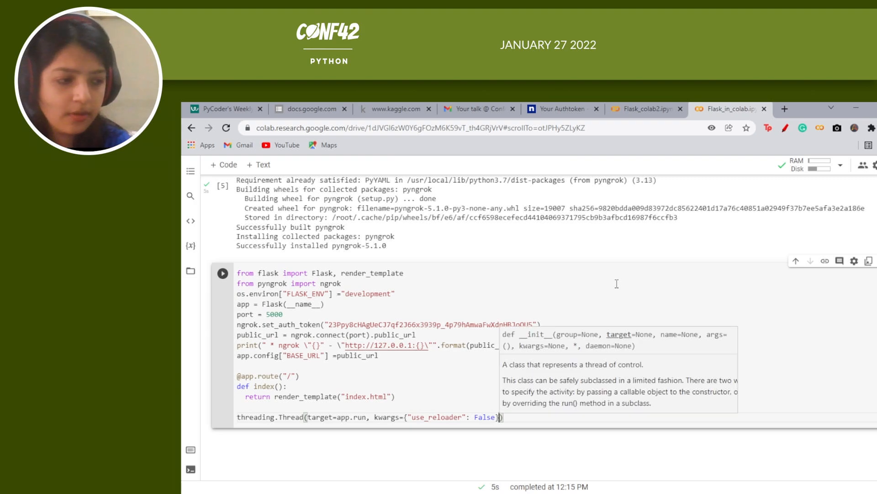
type(".sta")
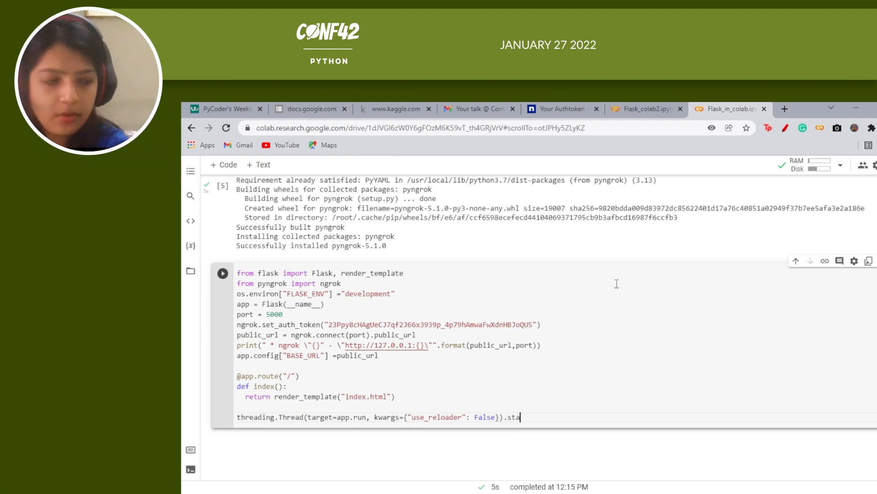
type("rt()")
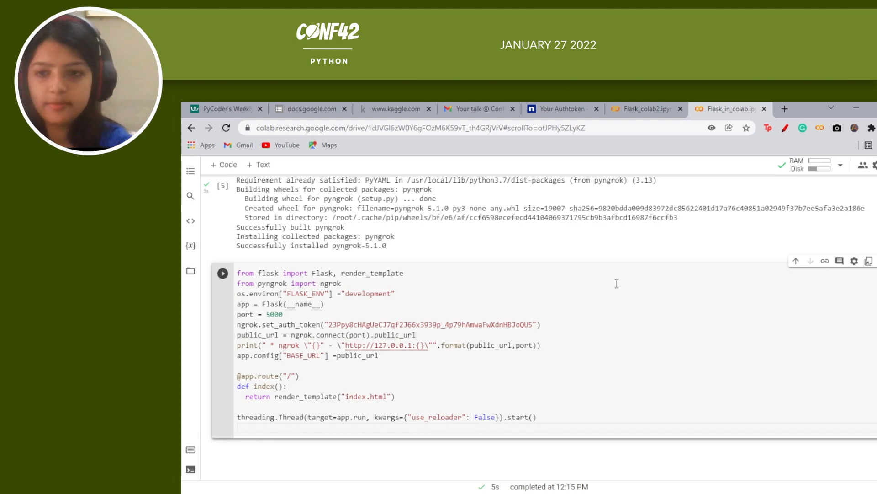
Run the Flask cell and read the PyngrokNgrokError about one simultaneous ngrok session.
left_click(222, 274)
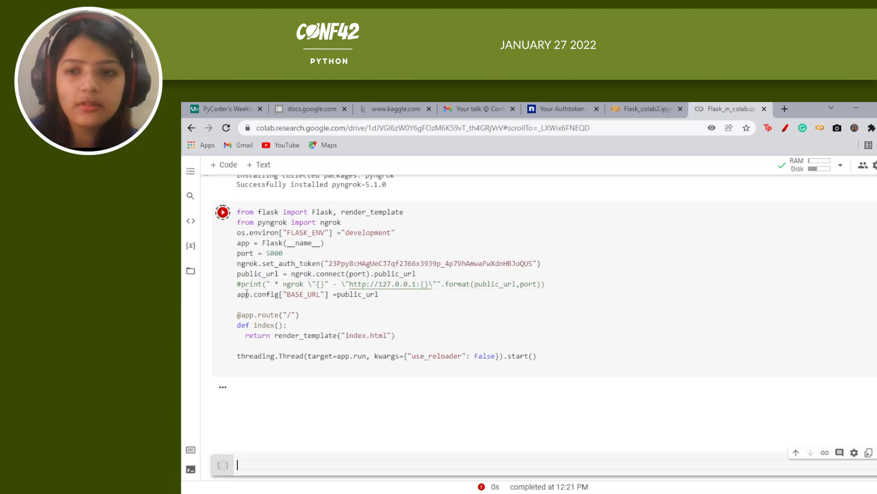
left_click(222, 212)
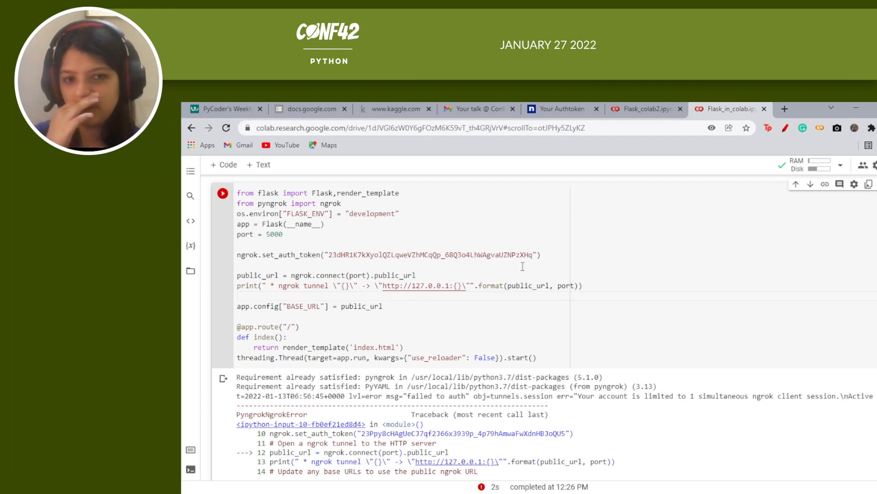
left_click_drag(322, 255, 534, 254)
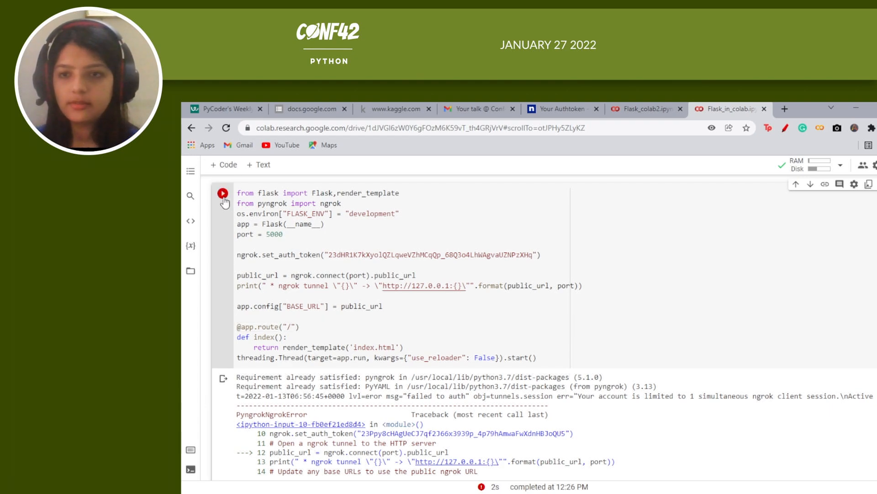
left_click(222, 192)
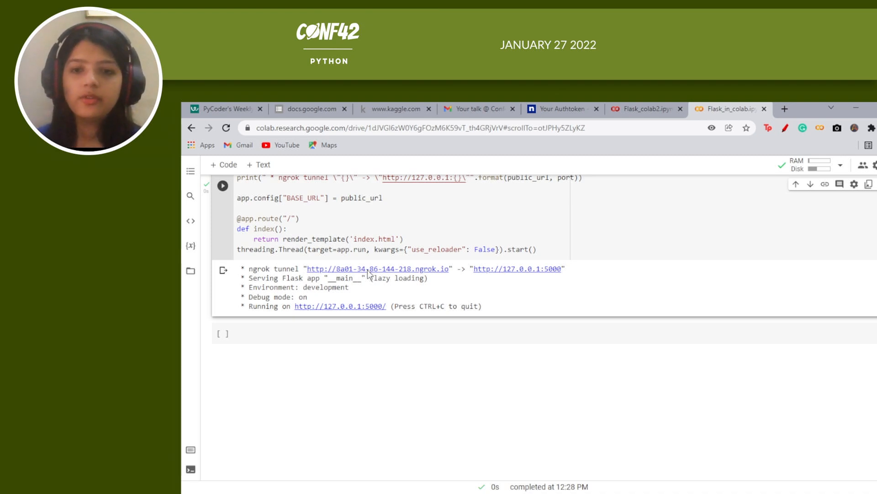
left_click(379, 269)
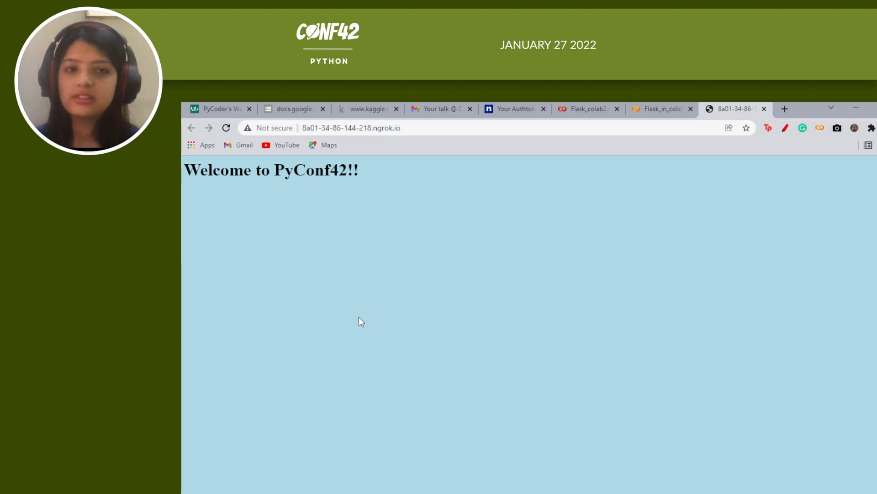
mouse_move(608, 170)
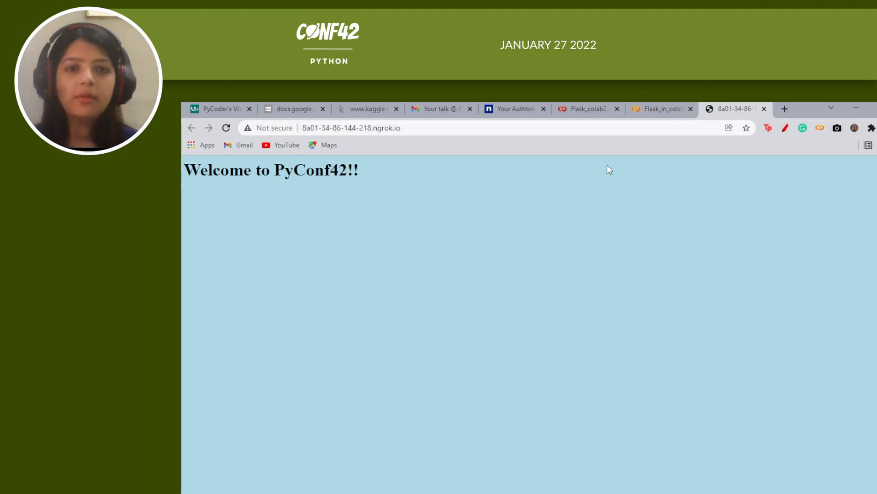
Switch back to the Colab notebook tab showing the live tunnel output.
left_click(660, 109)
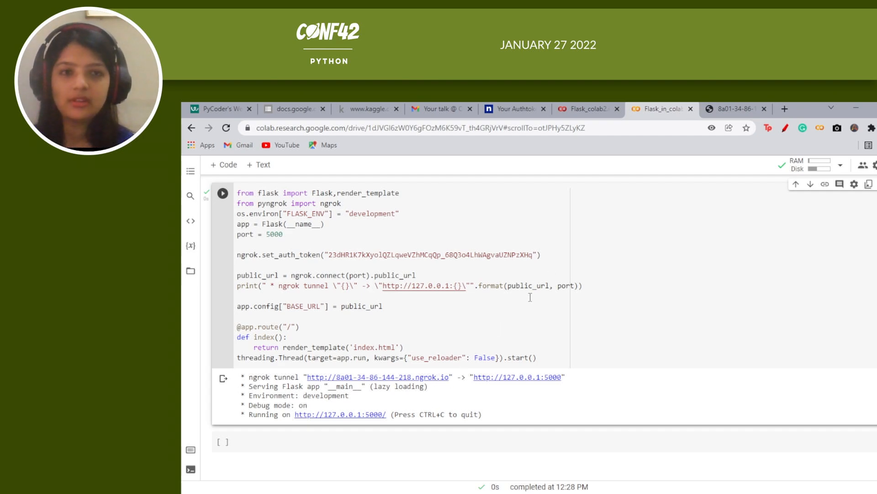
mouse_move(523, 397)
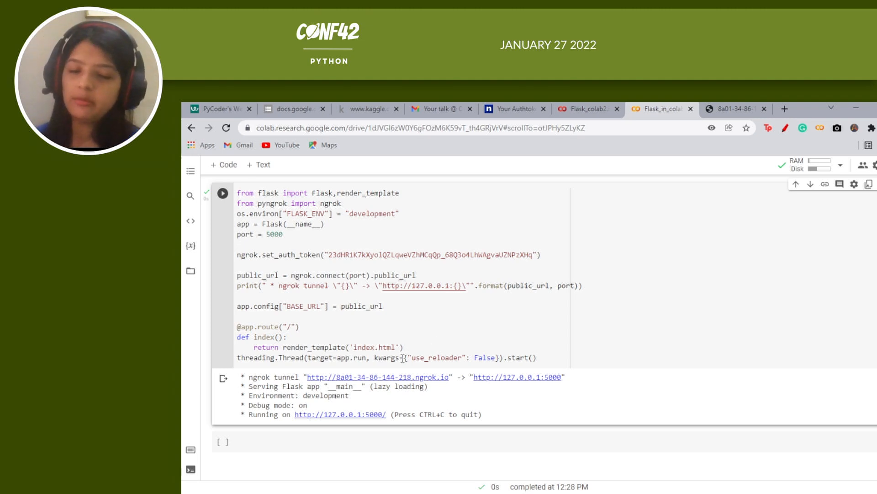
left_click(733, 109)
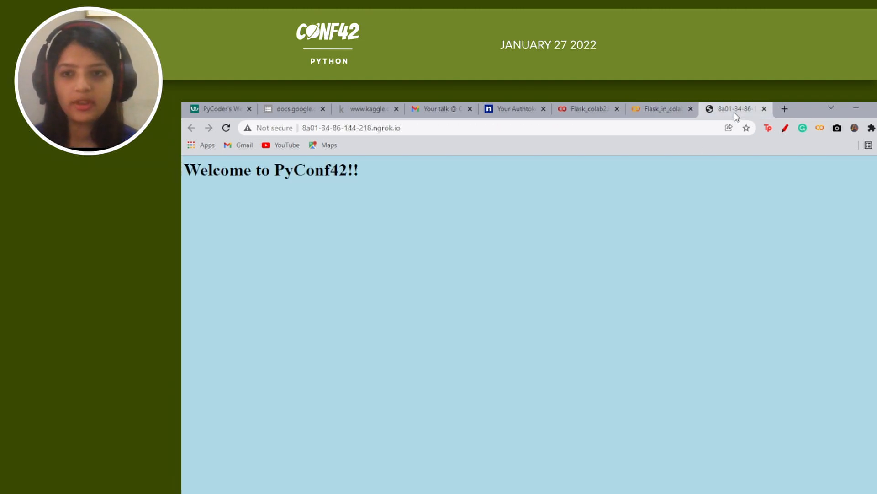
mouse_move(414, 300)
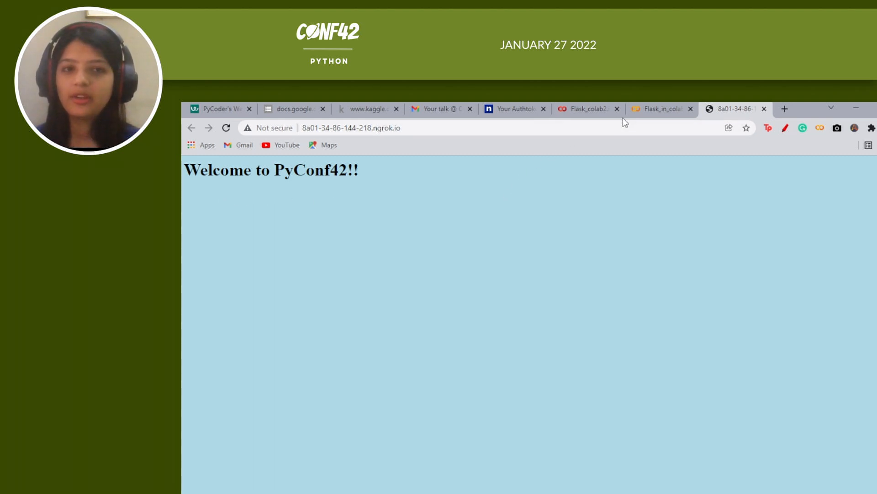
left_click(658, 109)
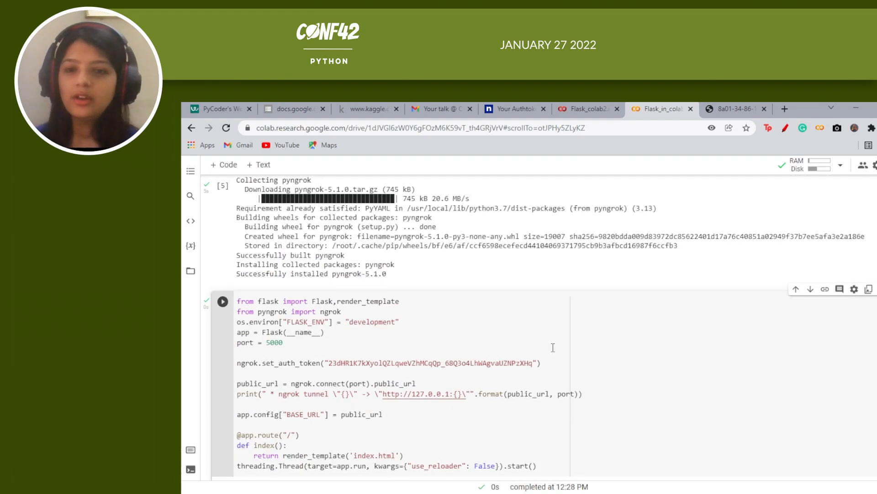